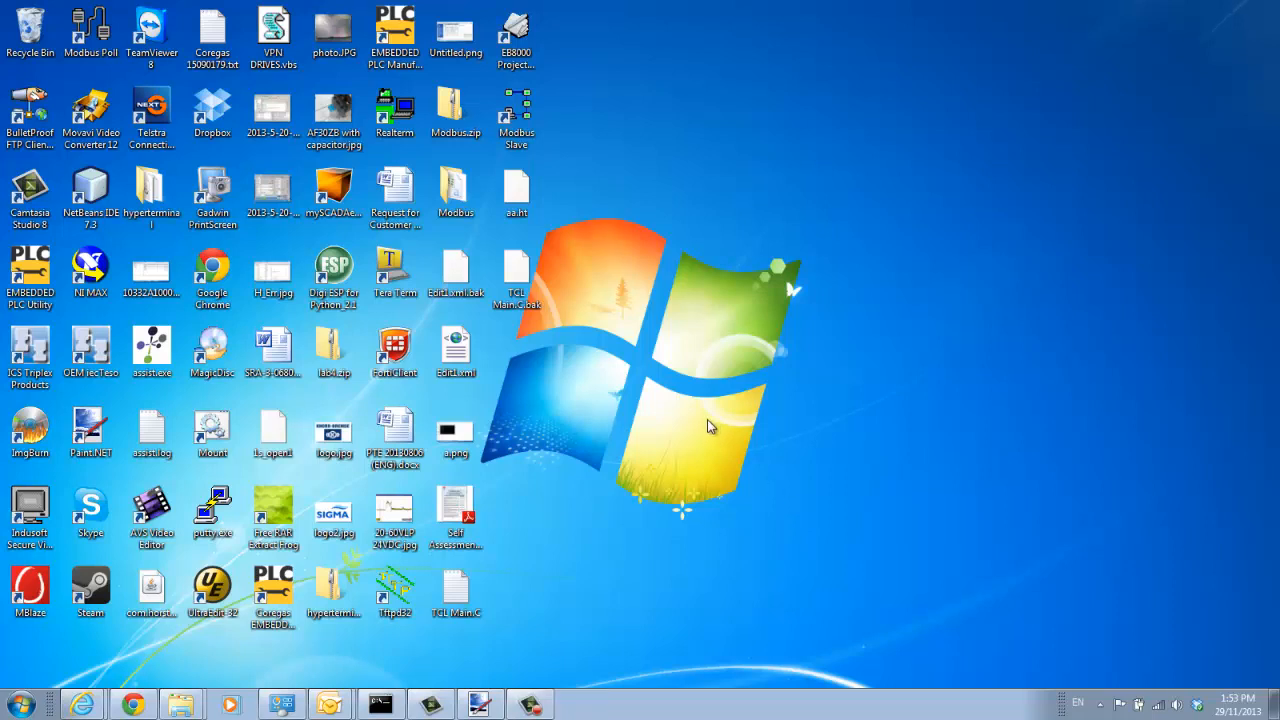
pyautogui.moveTo(642, 388)
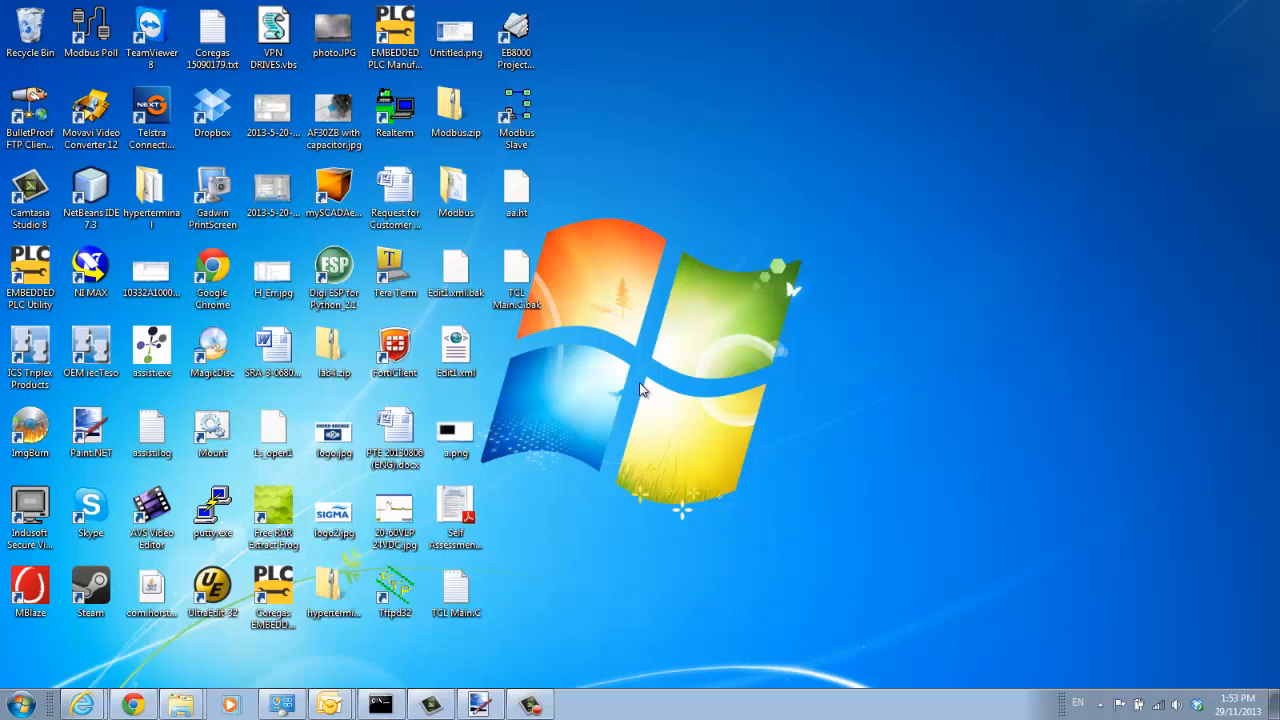
pyautogui.moveTo(638, 396)
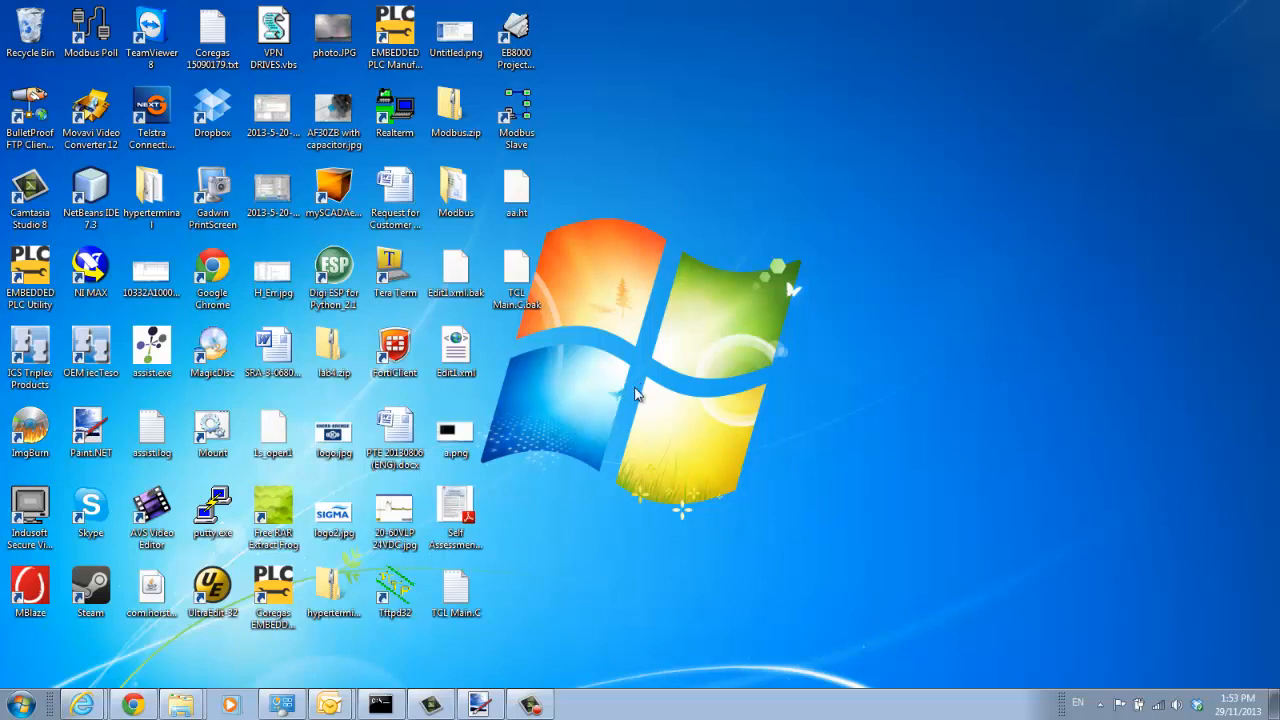
# Launch hypertrm.exe from the hyperterminal folder, allowing the unverified program to run
pyautogui.click(152, 190)
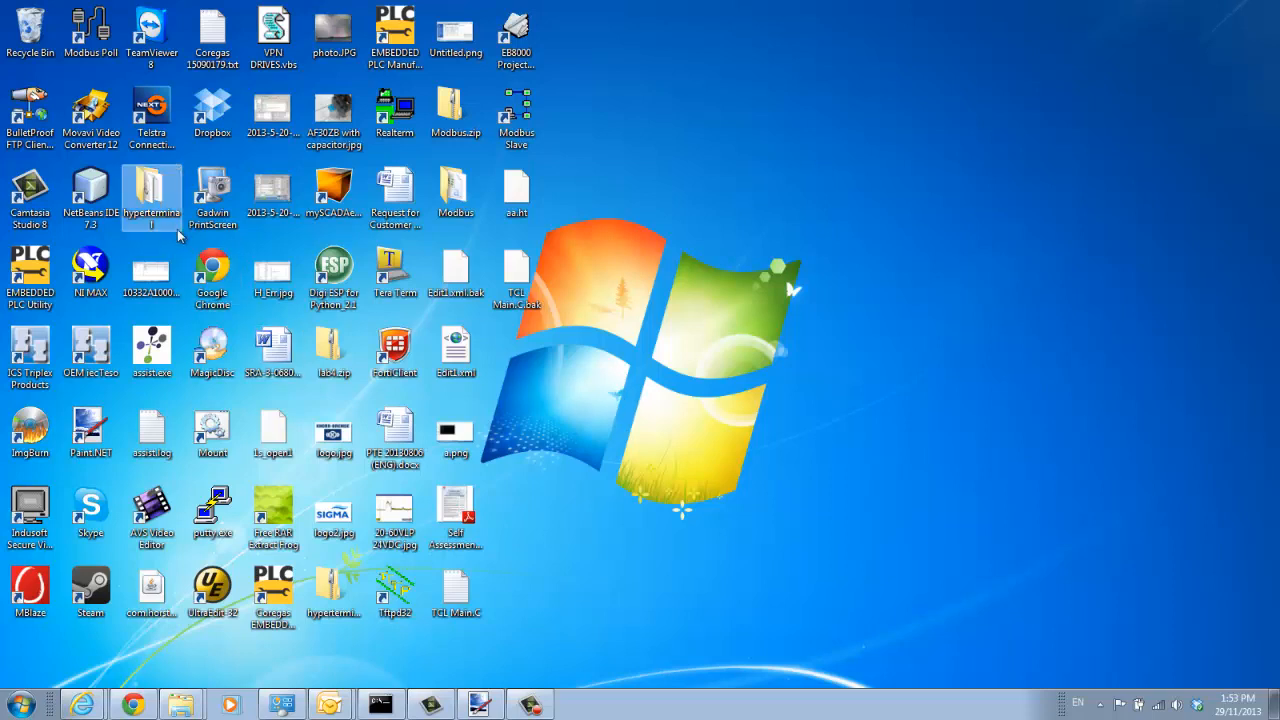
pyautogui.doubleClick(152, 200)
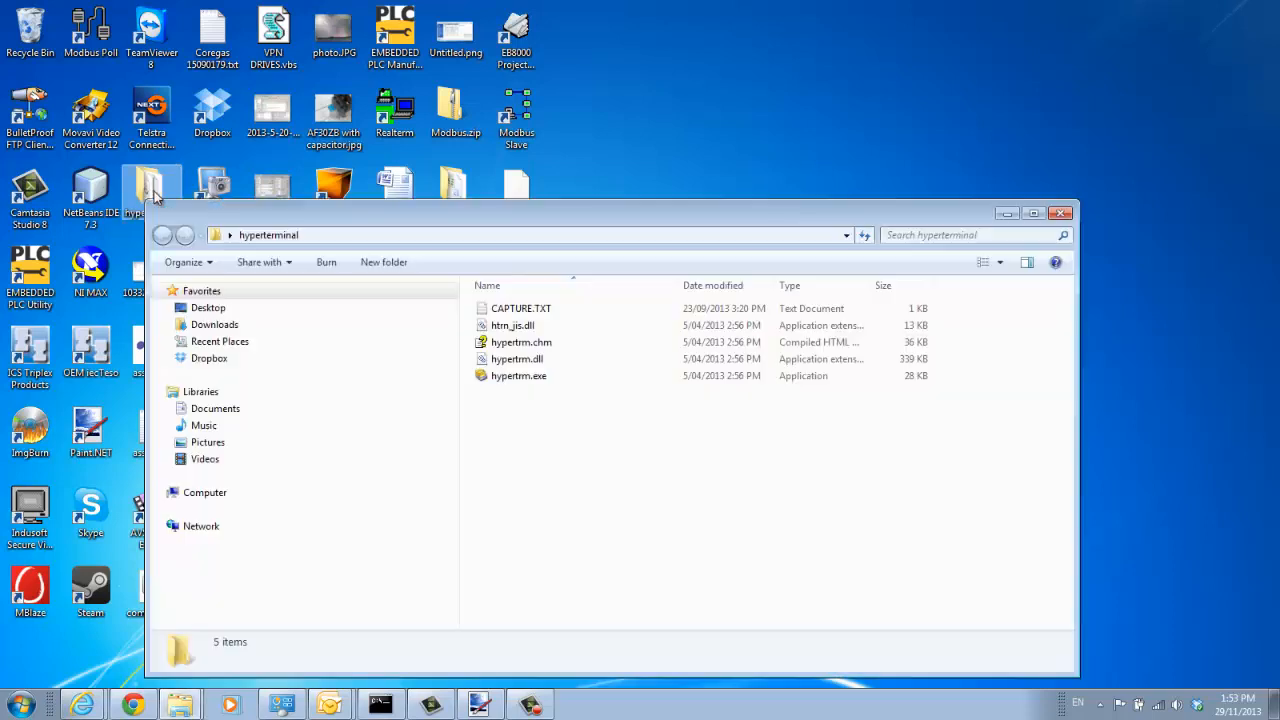
pyautogui.click(520, 376)
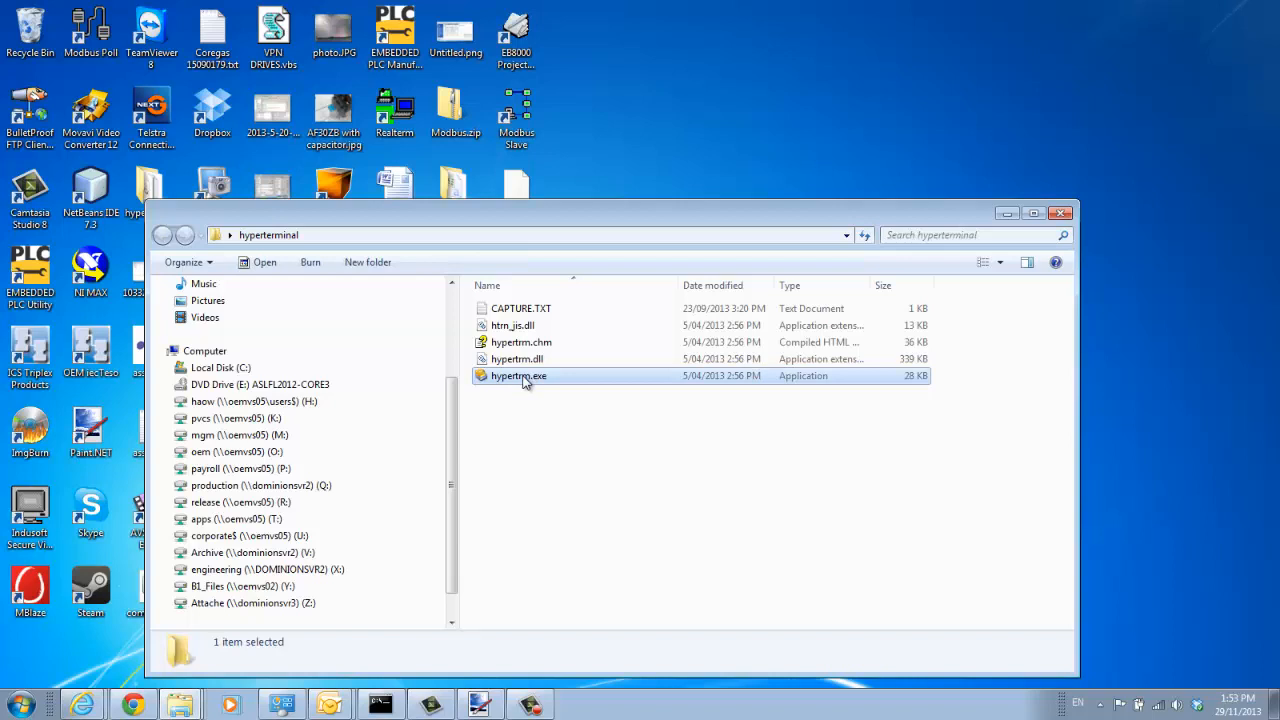
pyautogui.doubleClick(520, 376)
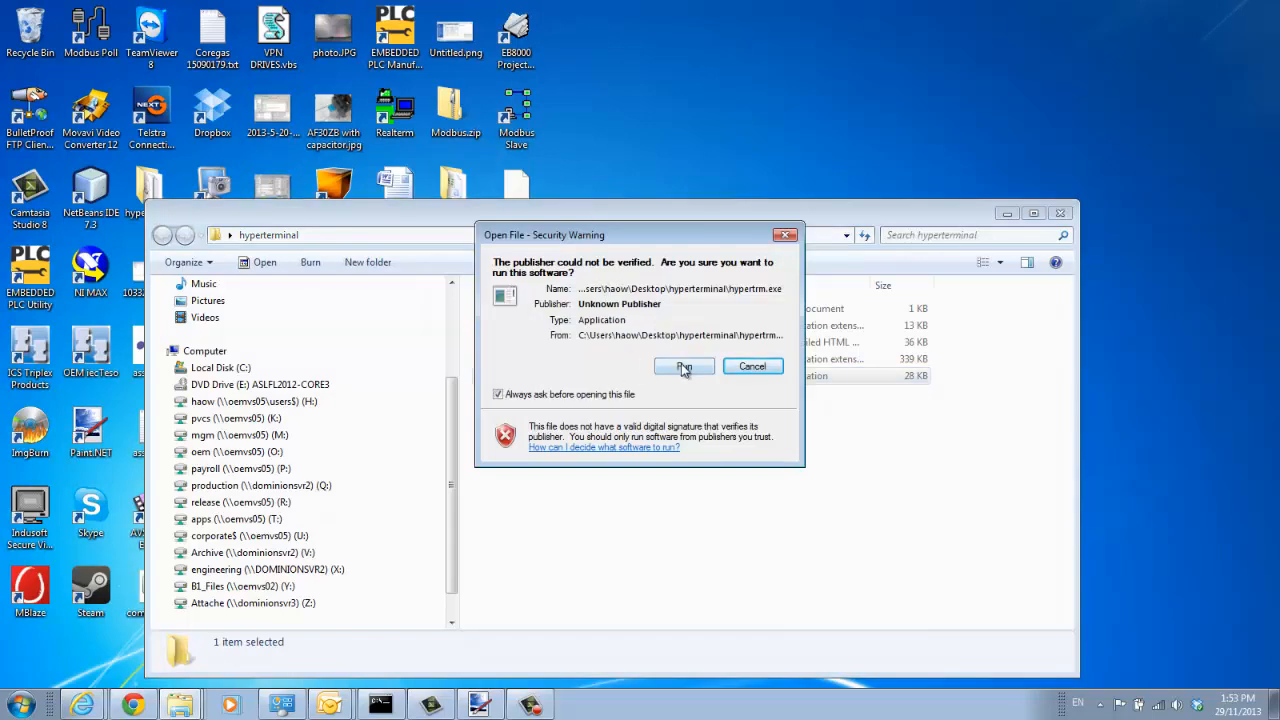
pyautogui.click(684, 366)
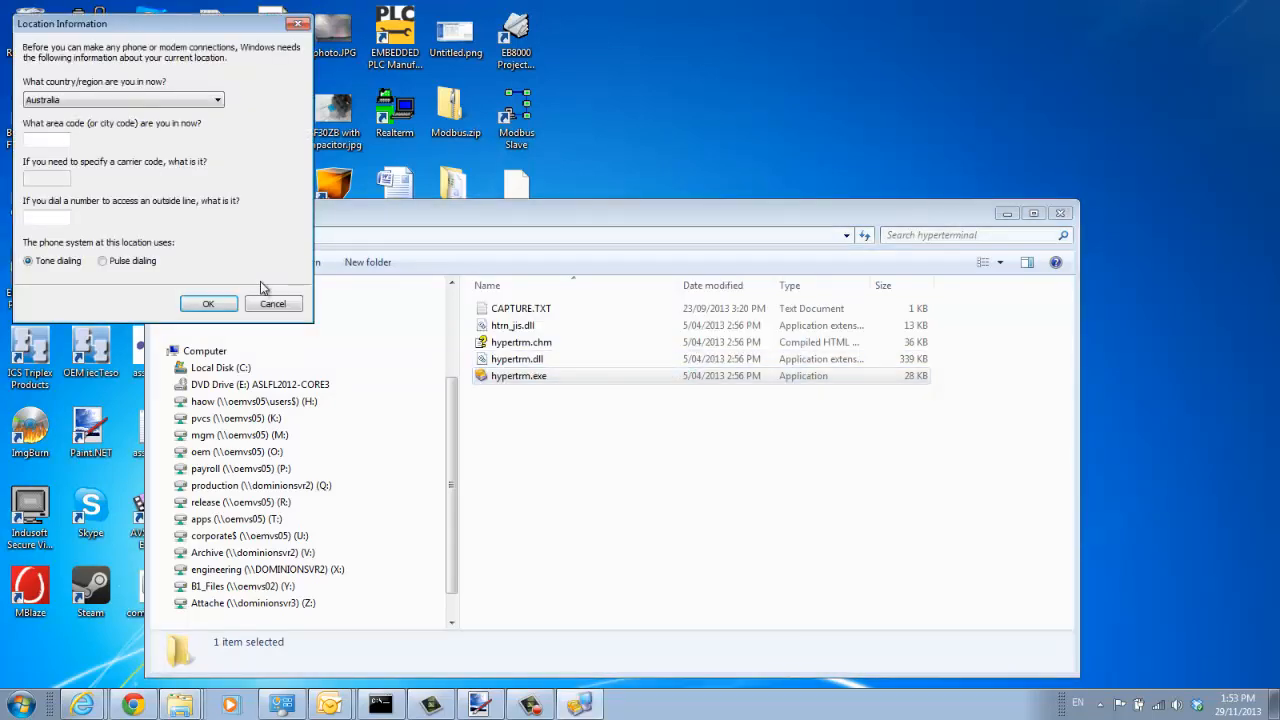
pyautogui.click(208, 304)
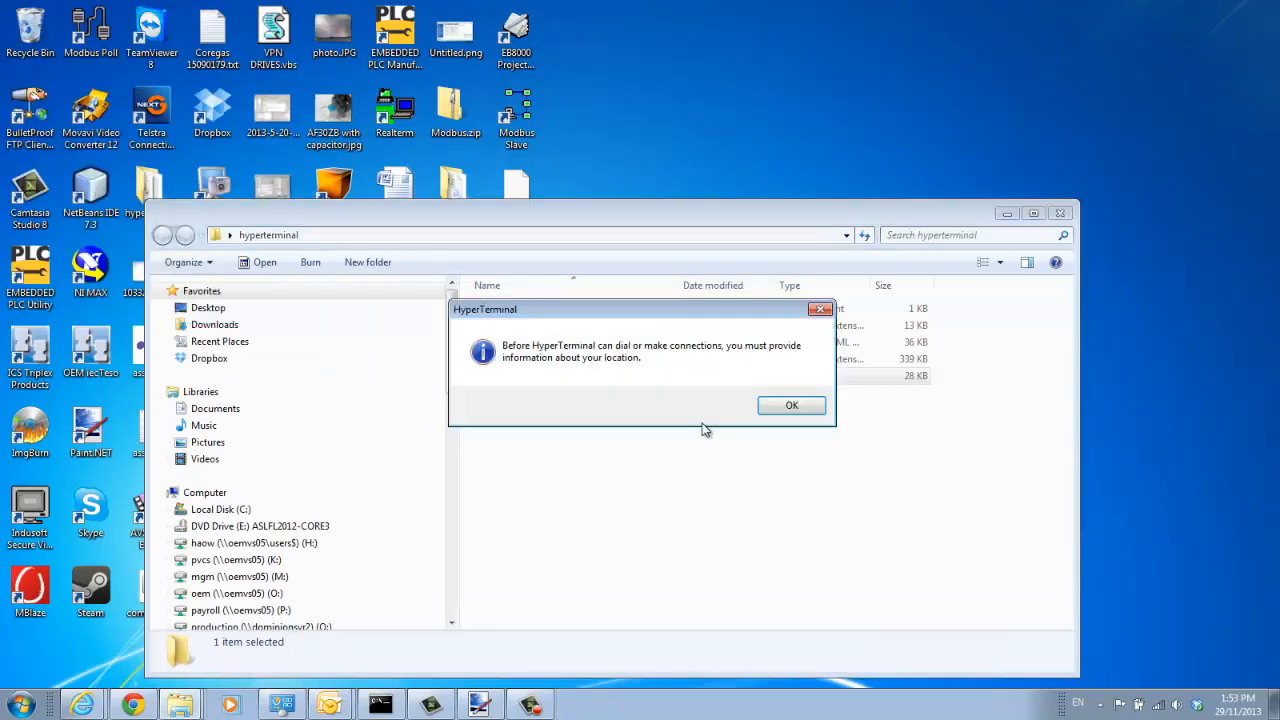
# Acknowledge the location notices and confirm the new connection named aa
pyautogui.click(792, 404)
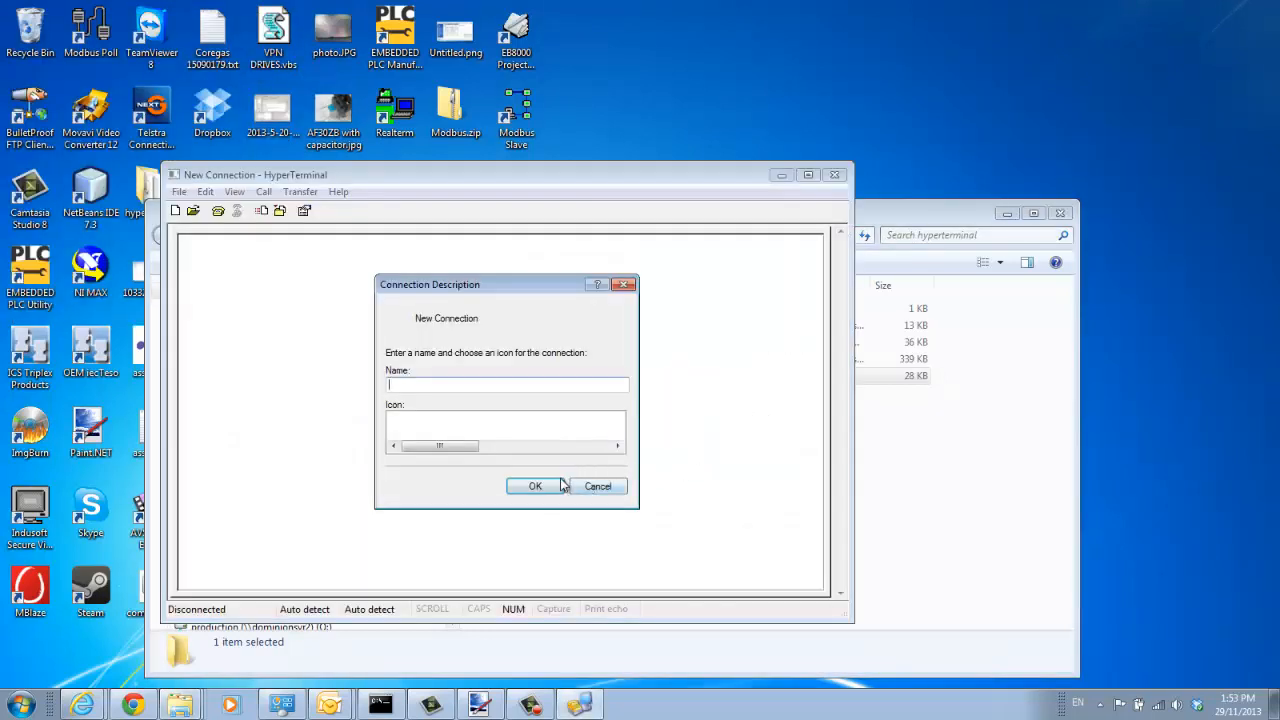
pyautogui.click(536, 486)
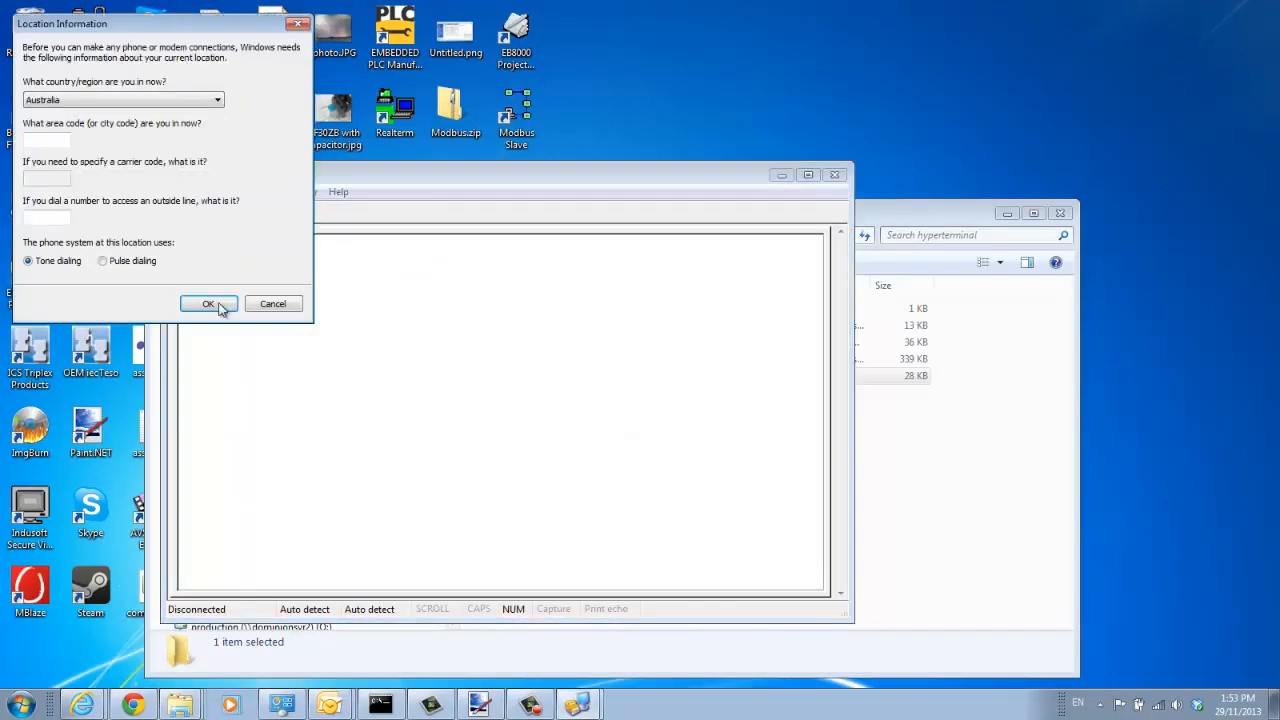
pyautogui.click(208, 304)
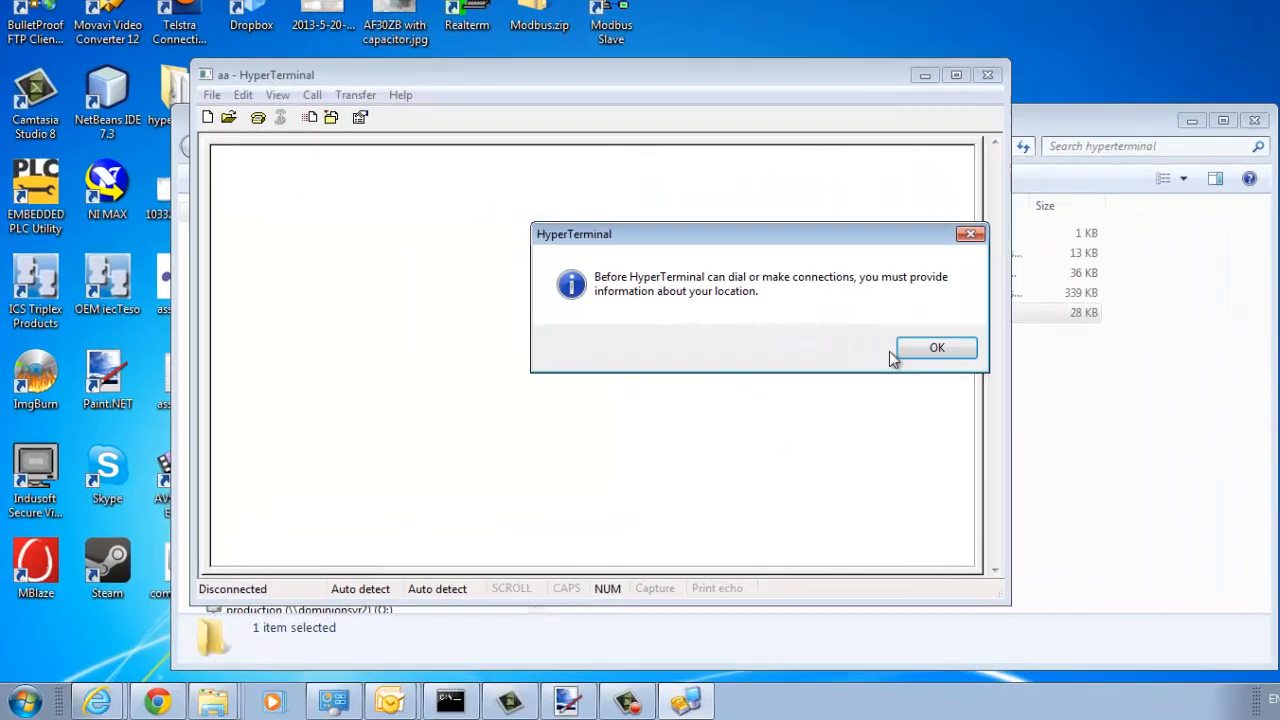
pyautogui.click(936, 348)
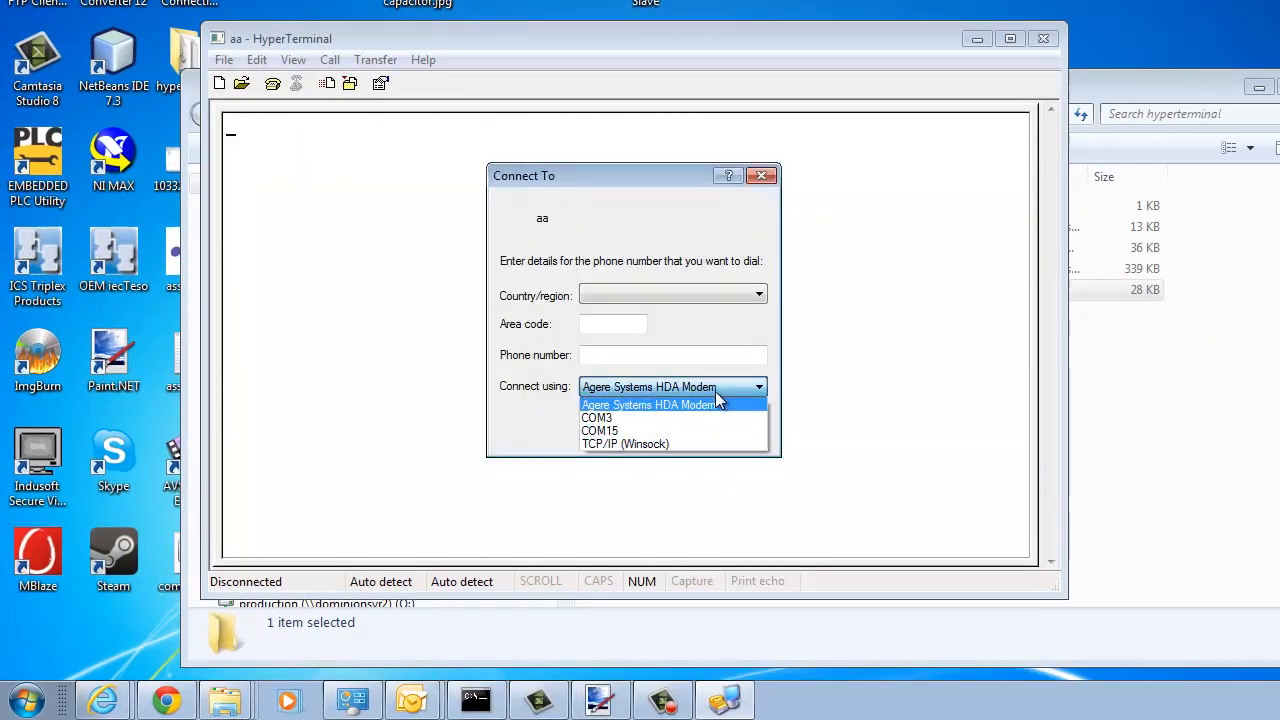
pyautogui.moveTo(630, 432)
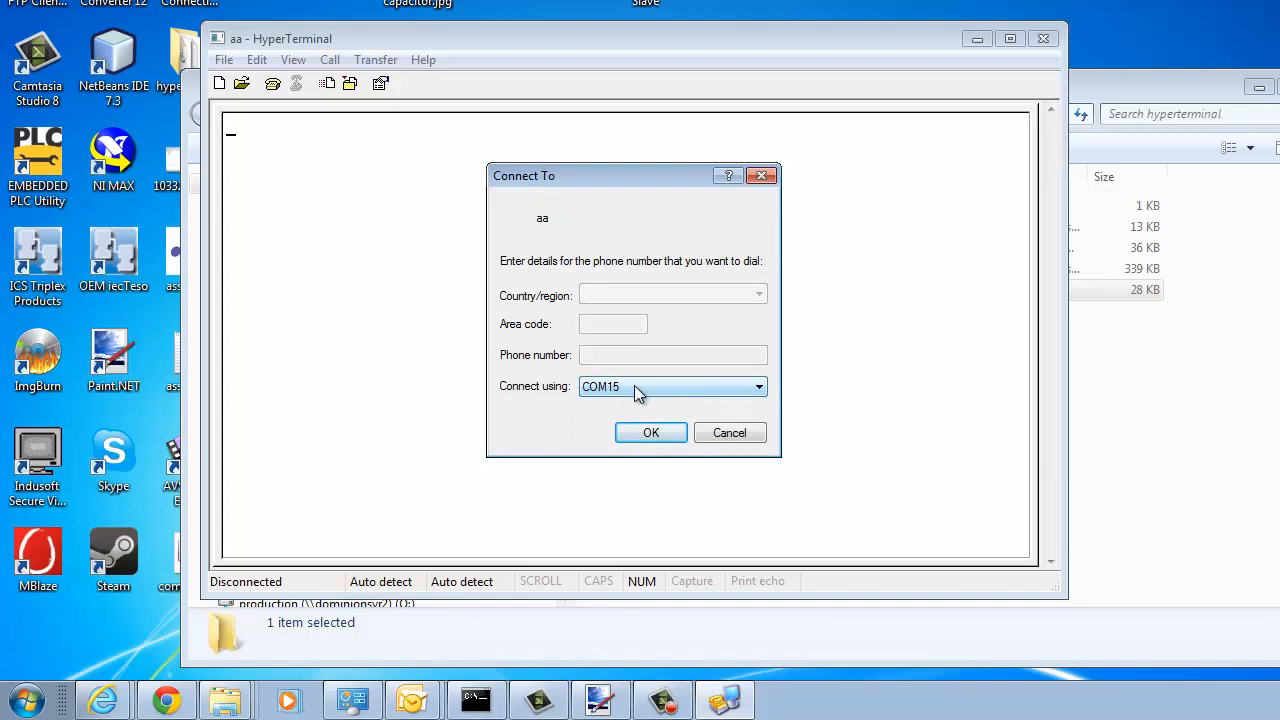
pyautogui.moveTo(640, 408)
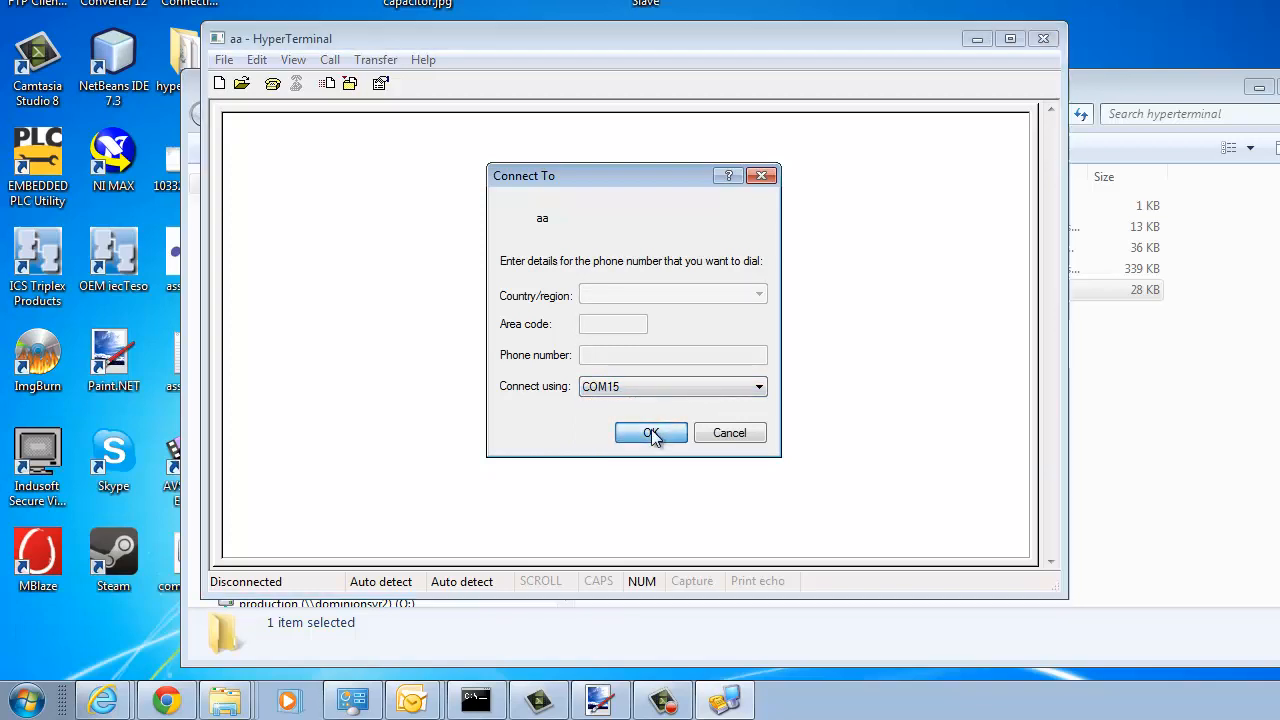
# Connect through COM15 at 9600 bits per second with flow control set to None
pyautogui.click(652, 432)
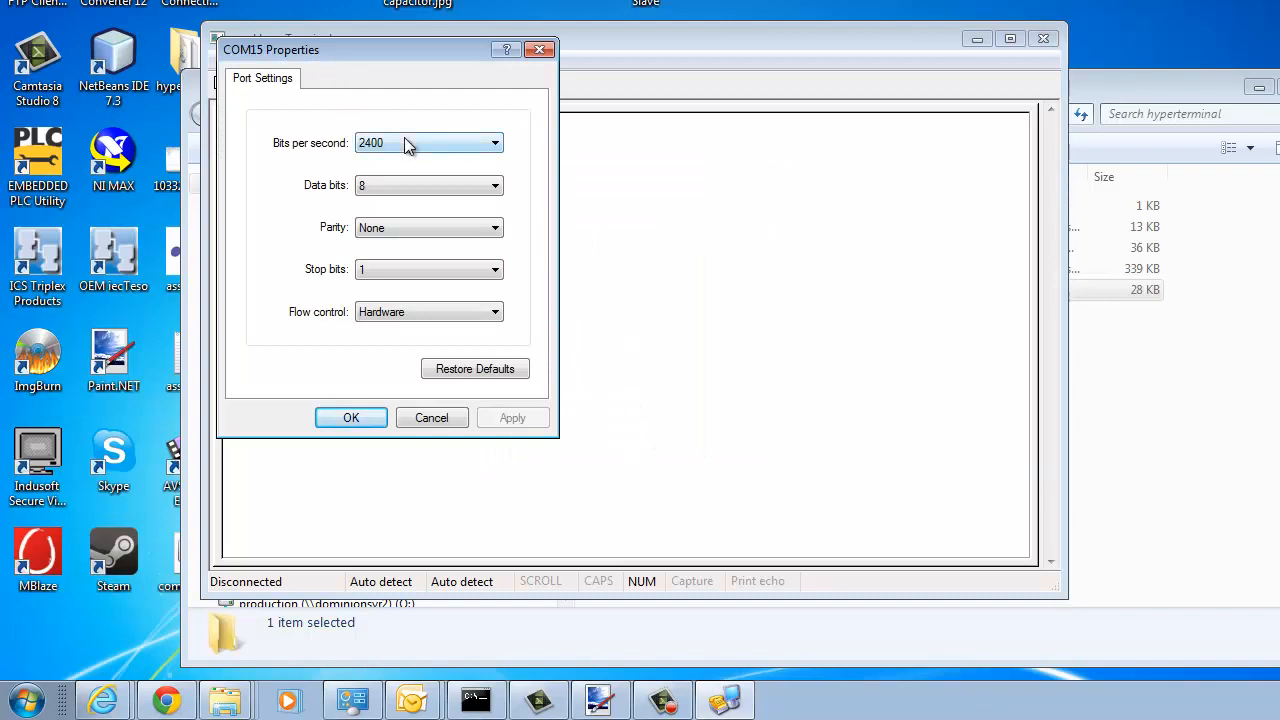
pyautogui.click(494, 142)
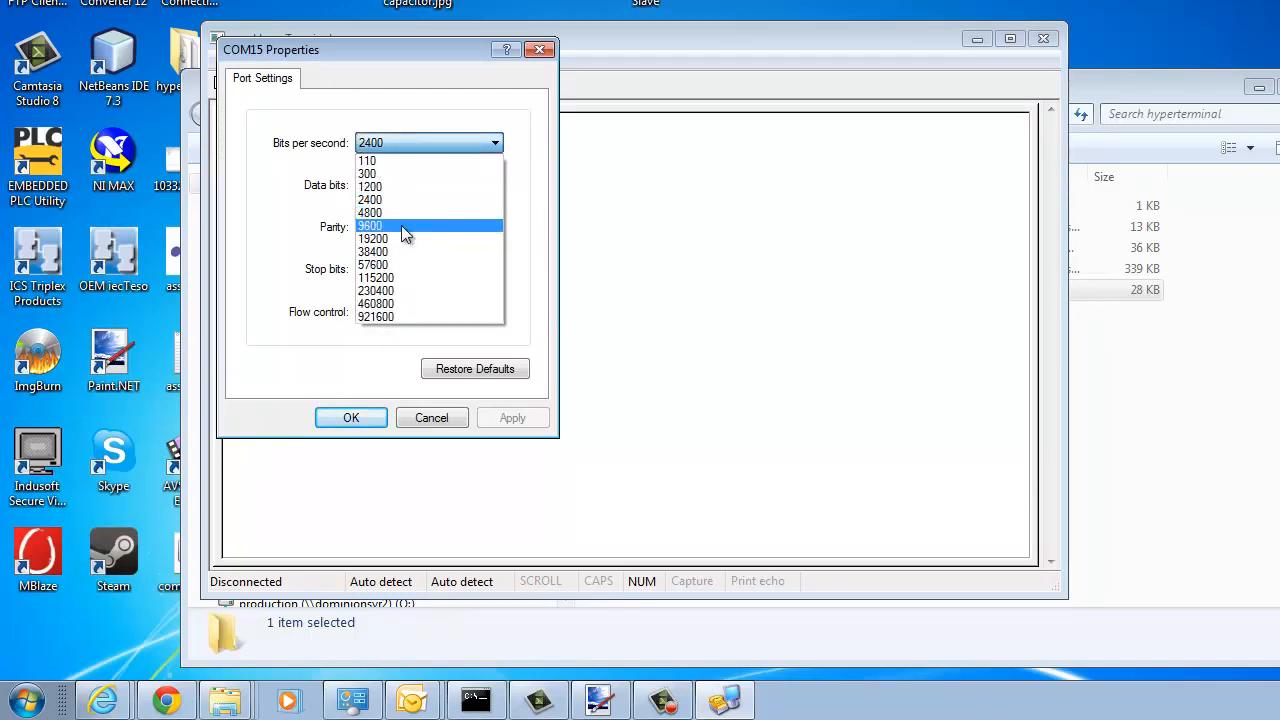
pyautogui.click(370, 224)
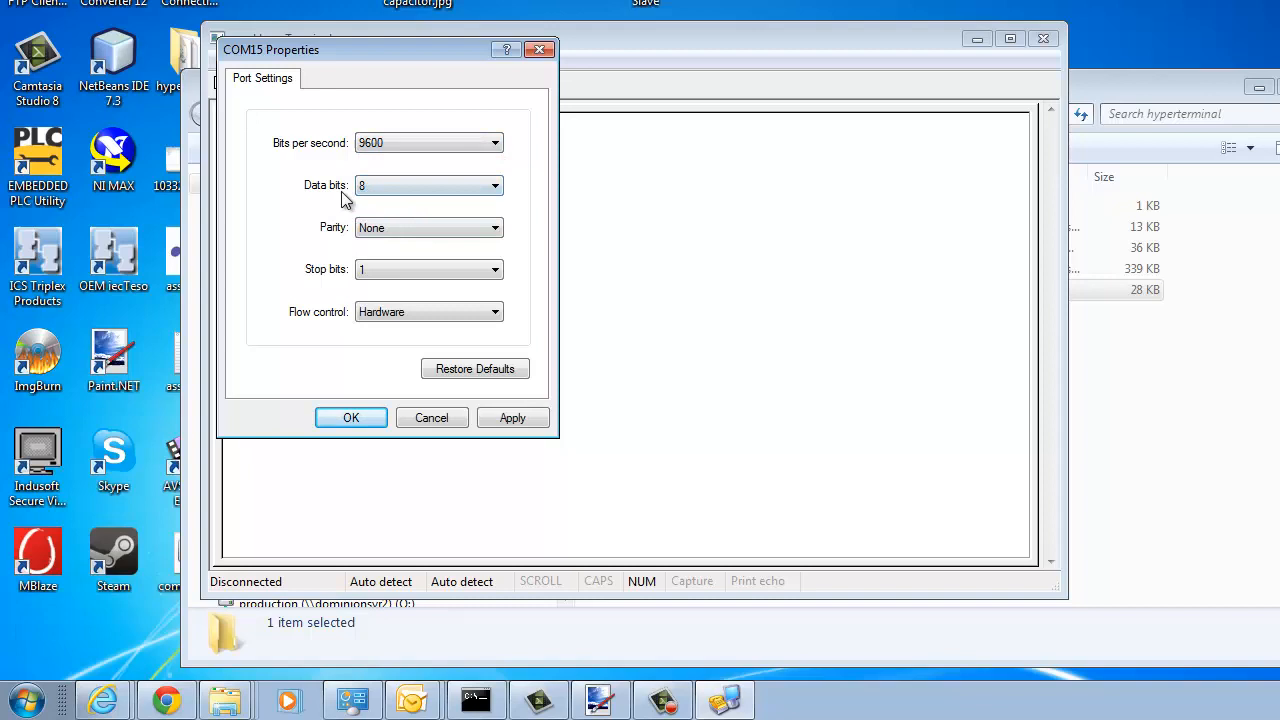
pyautogui.moveTo(322, 292)
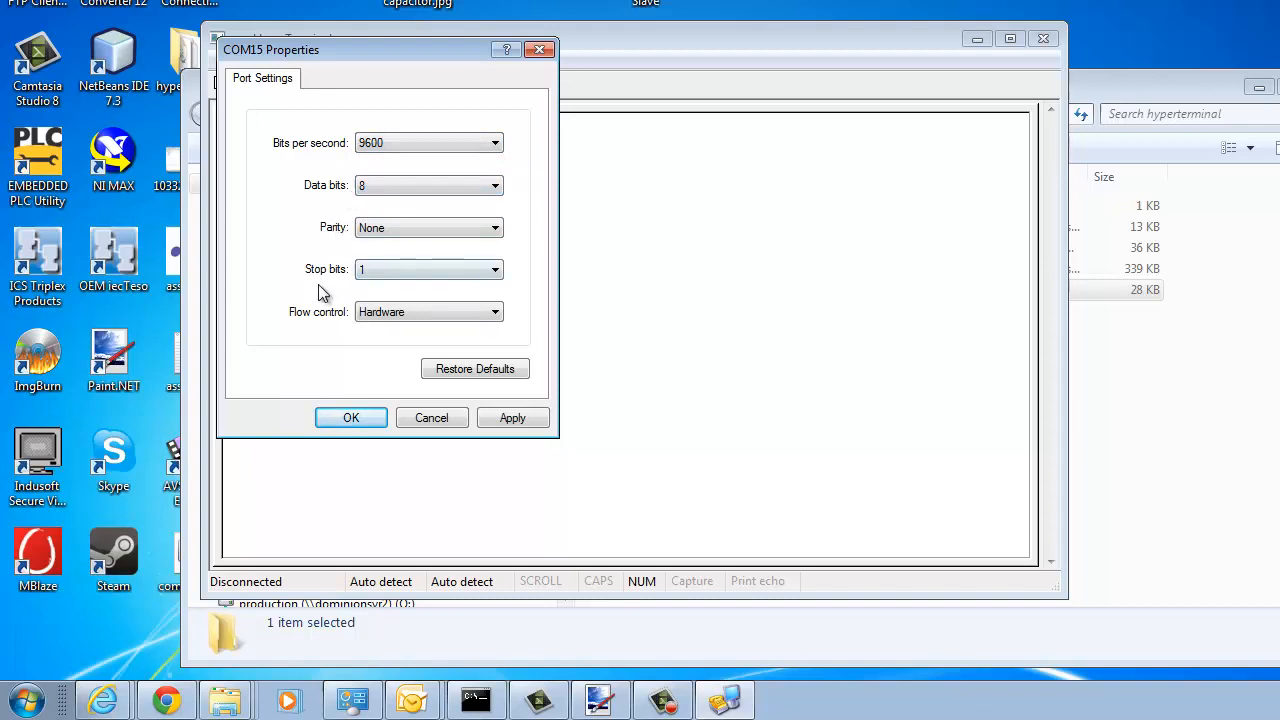
pyautogui.moveTo(330, 330)
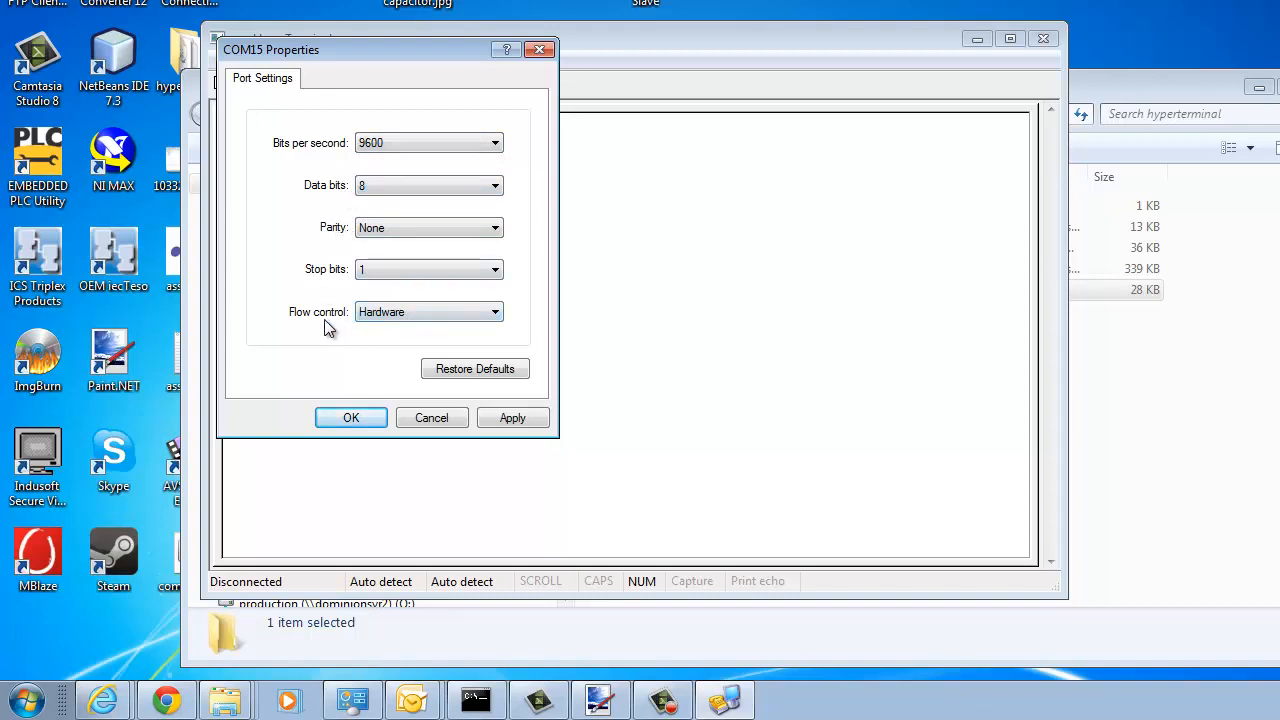
pyautogui.click(494, 312)
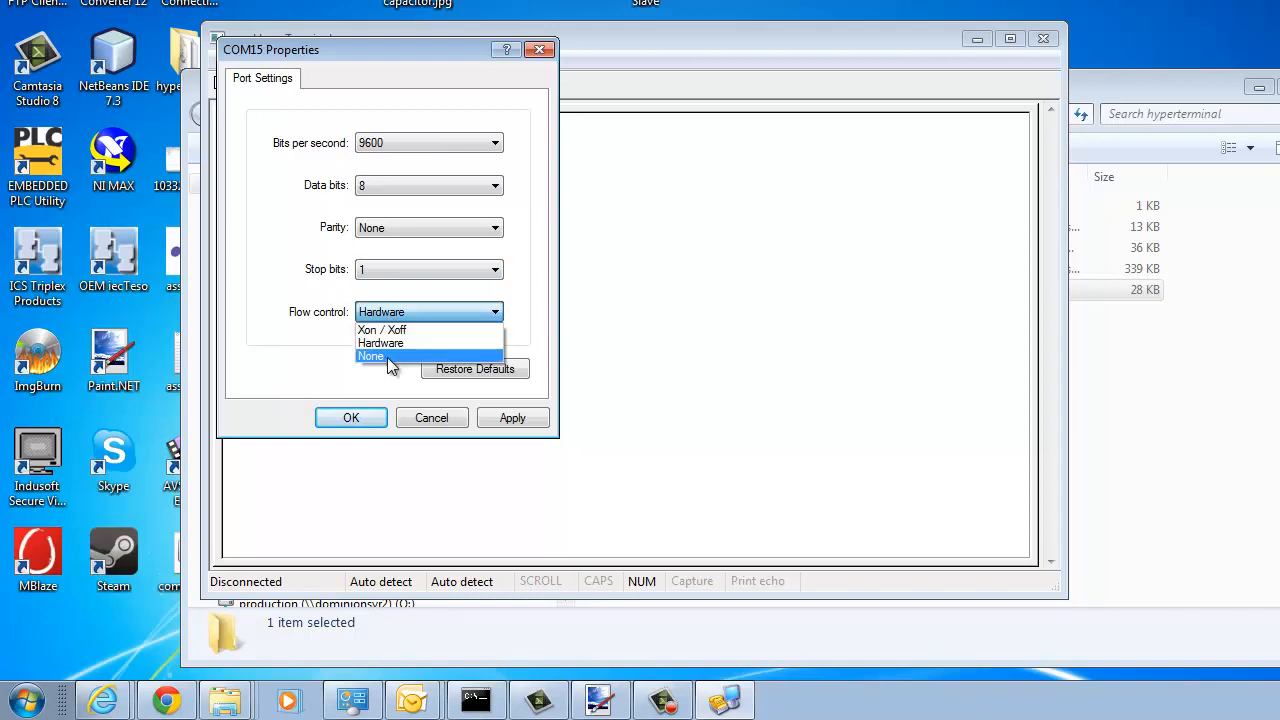
pyautogui.click(372, 356)
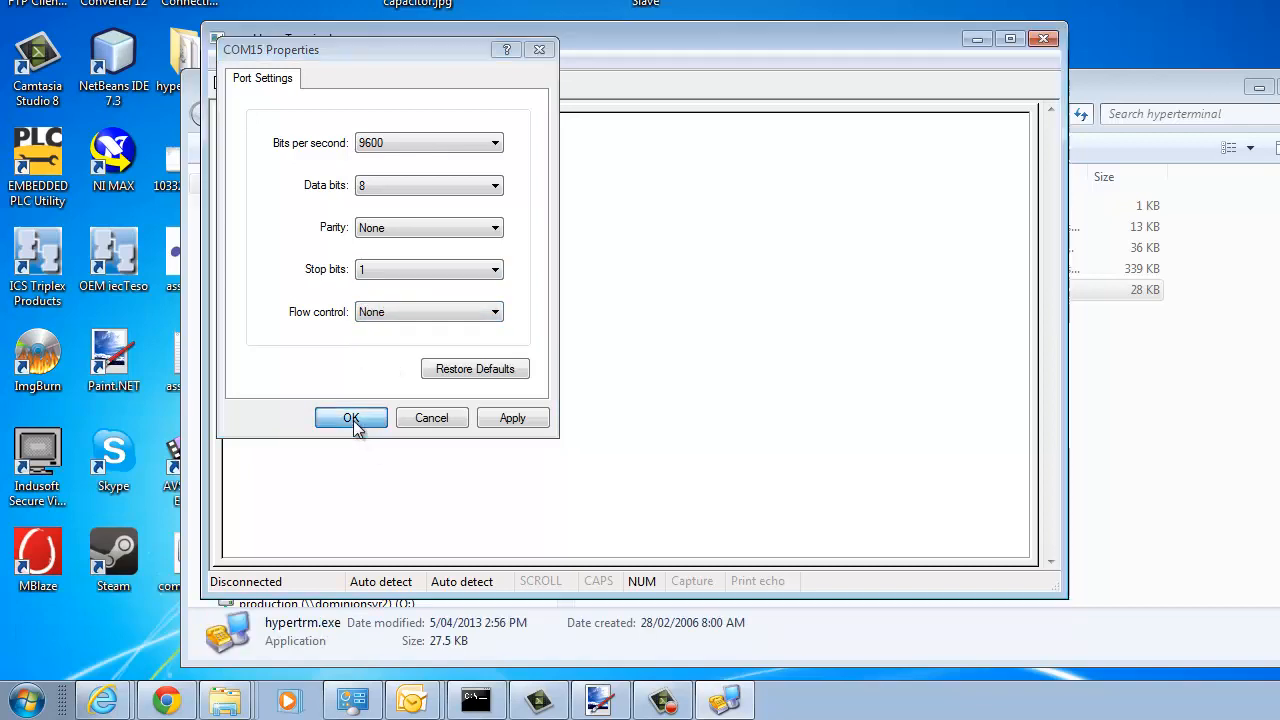
pyautogui.click(352, 418)
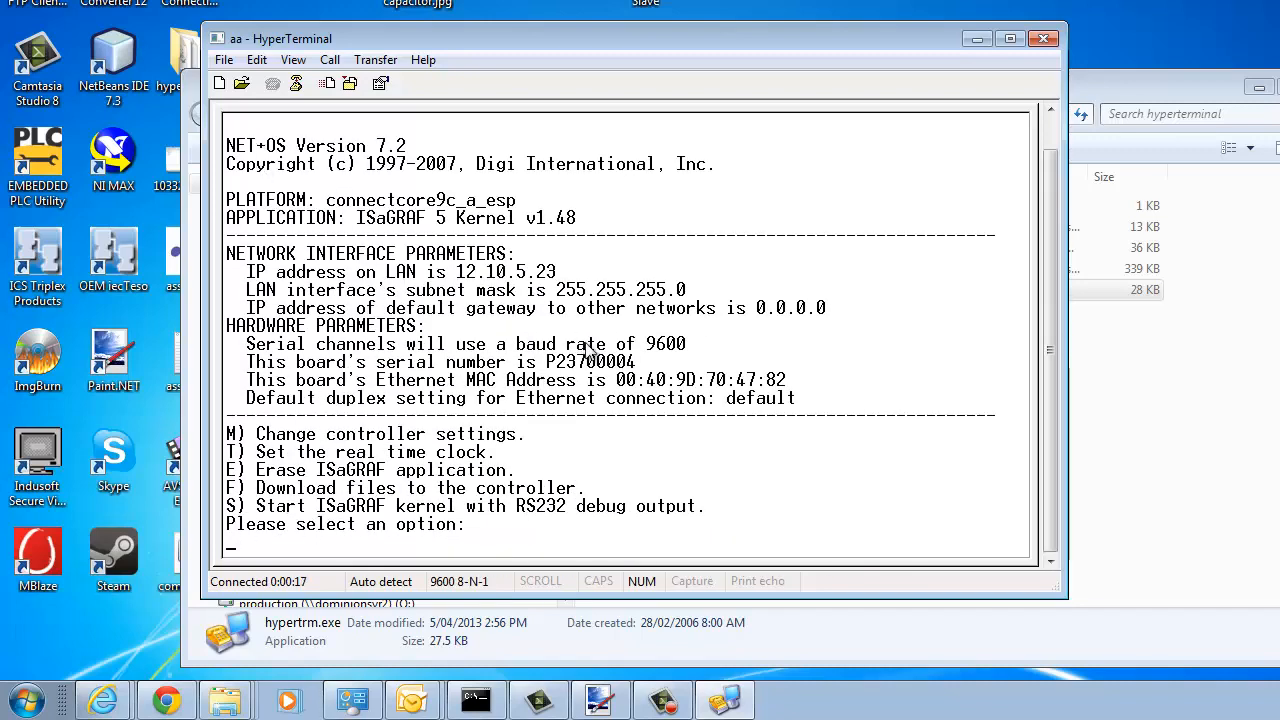
pyautogui.moveTo(248, 422)
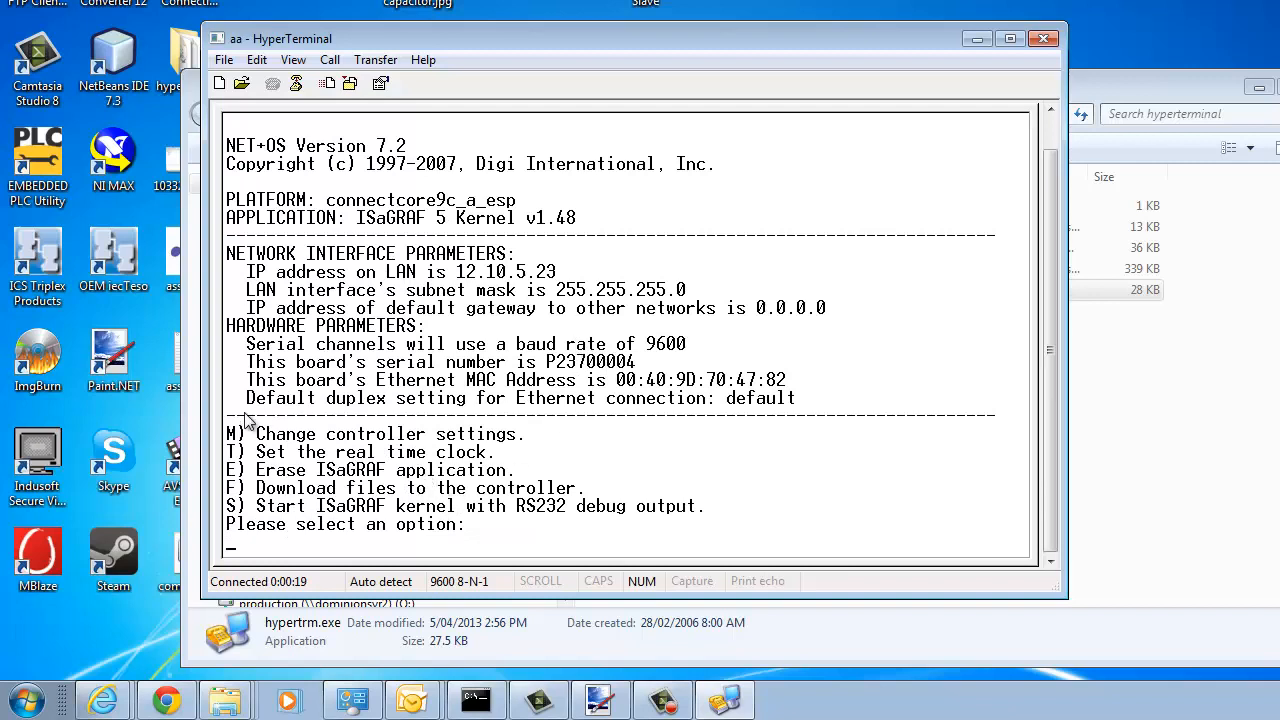
pyautogui.moveTo(572, 452)
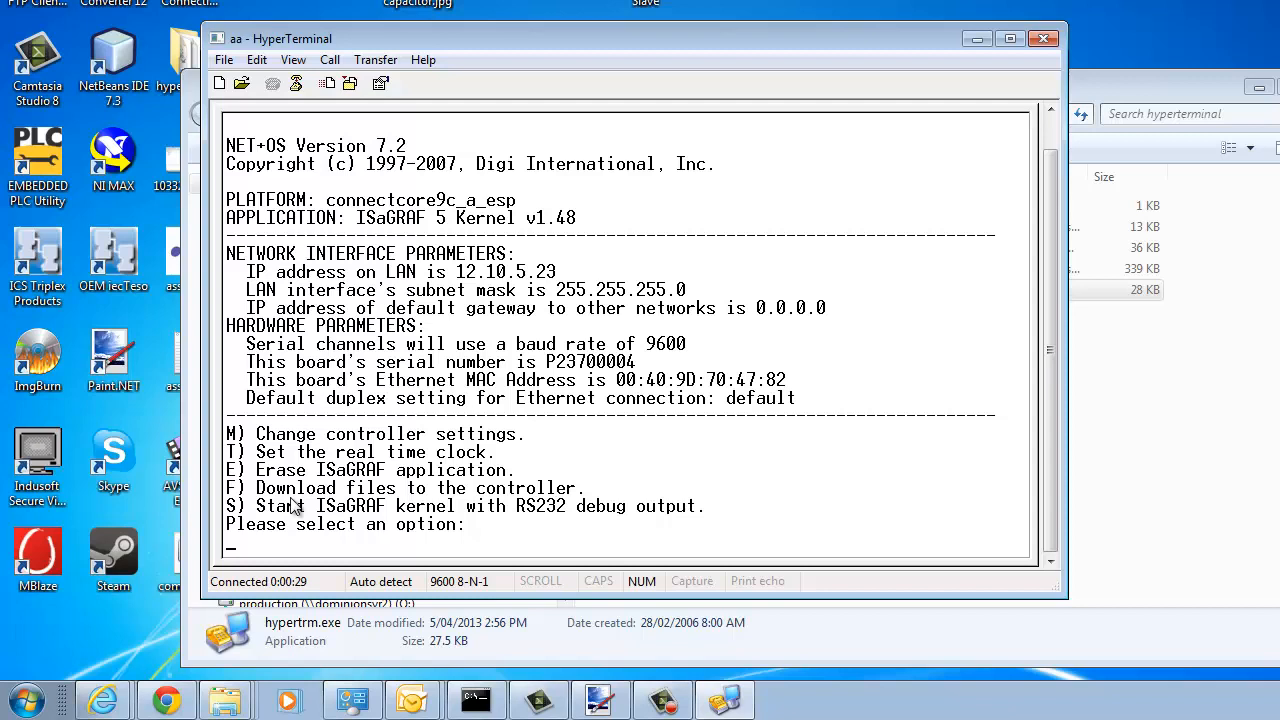
pyautogui.moveTo(556, 500)
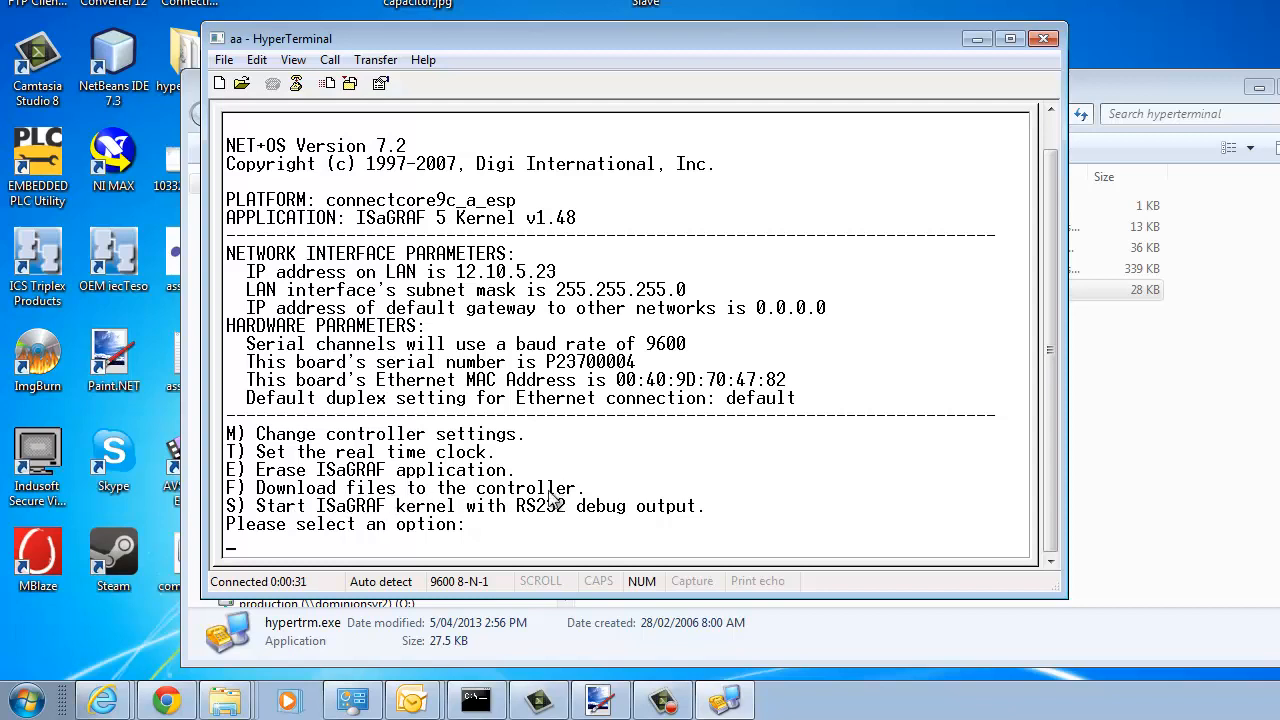
pyautogui.moveTo(664, 520)
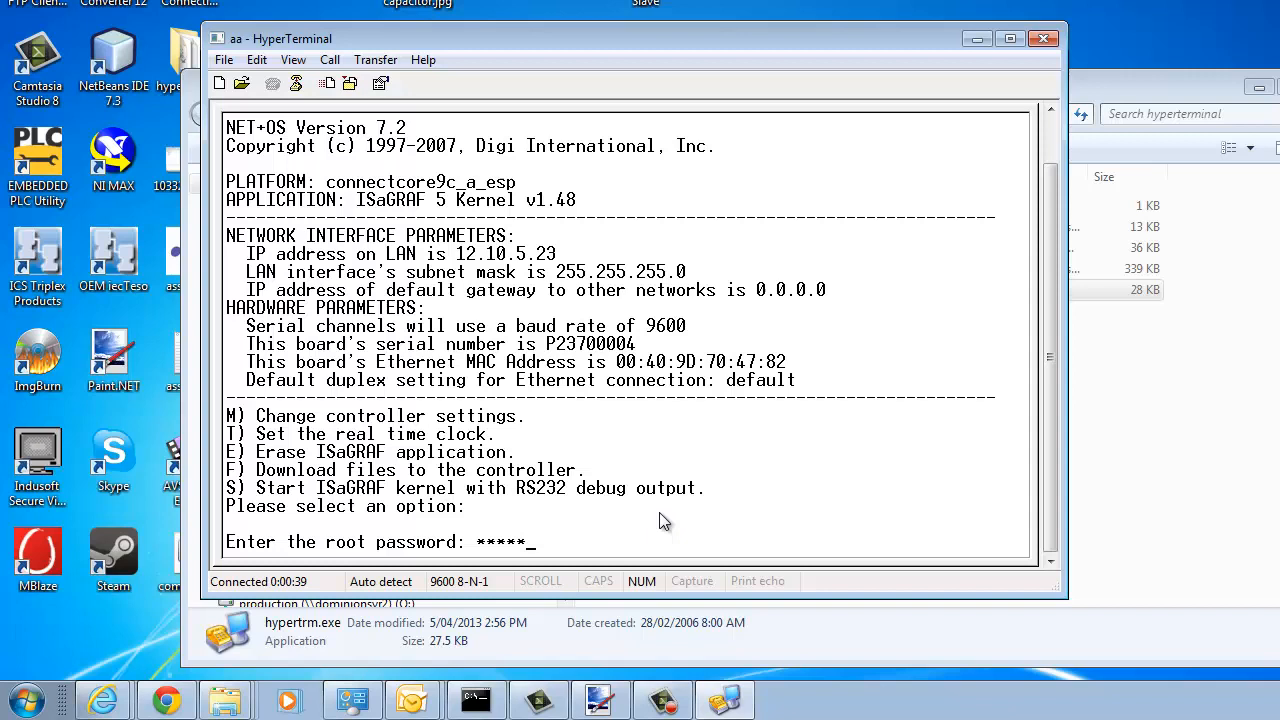
# Enter the root password so the ISaGRAF kernel starts waiting for a 1K Xmodem upload
pyautogui.write('*****')
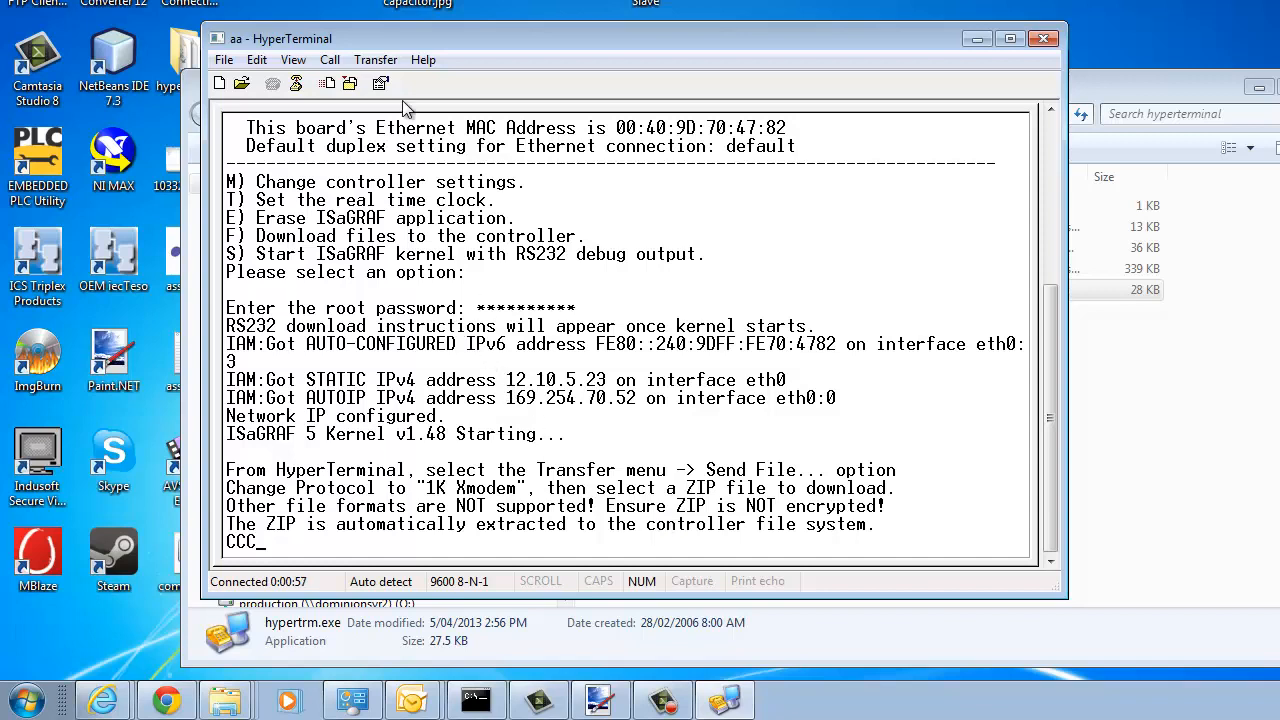
# Start a Send File transfer from the Transfer menu
pyautogui.click(376, 60)
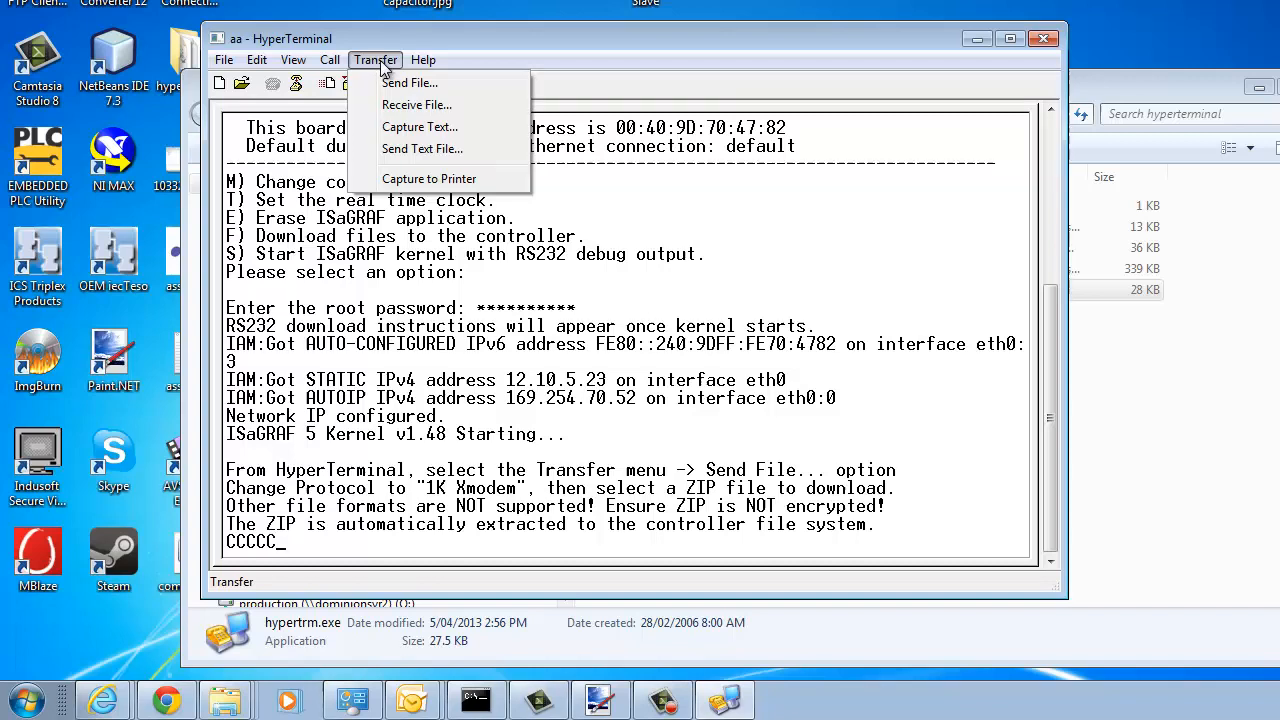
pyautogui.click(424, 60)
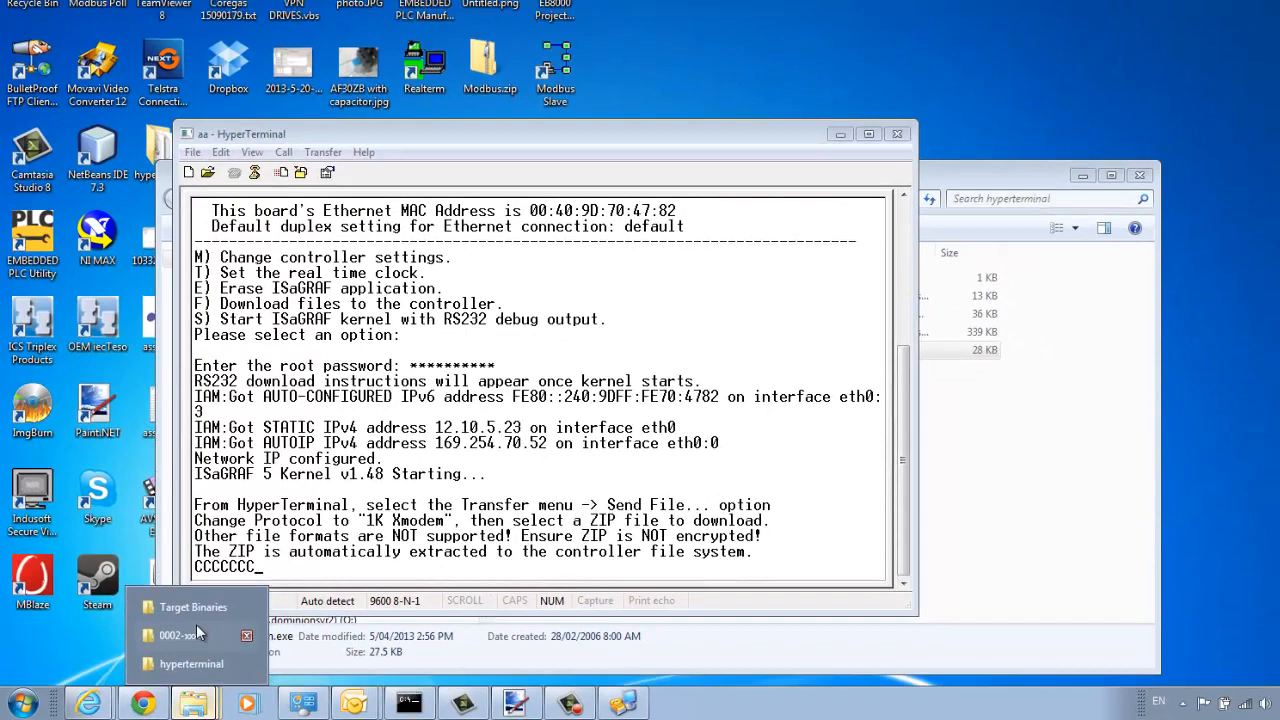
# Switch to the Target Binaries Explorer window with its five binary files selected
pyautogui.click(192, 608)
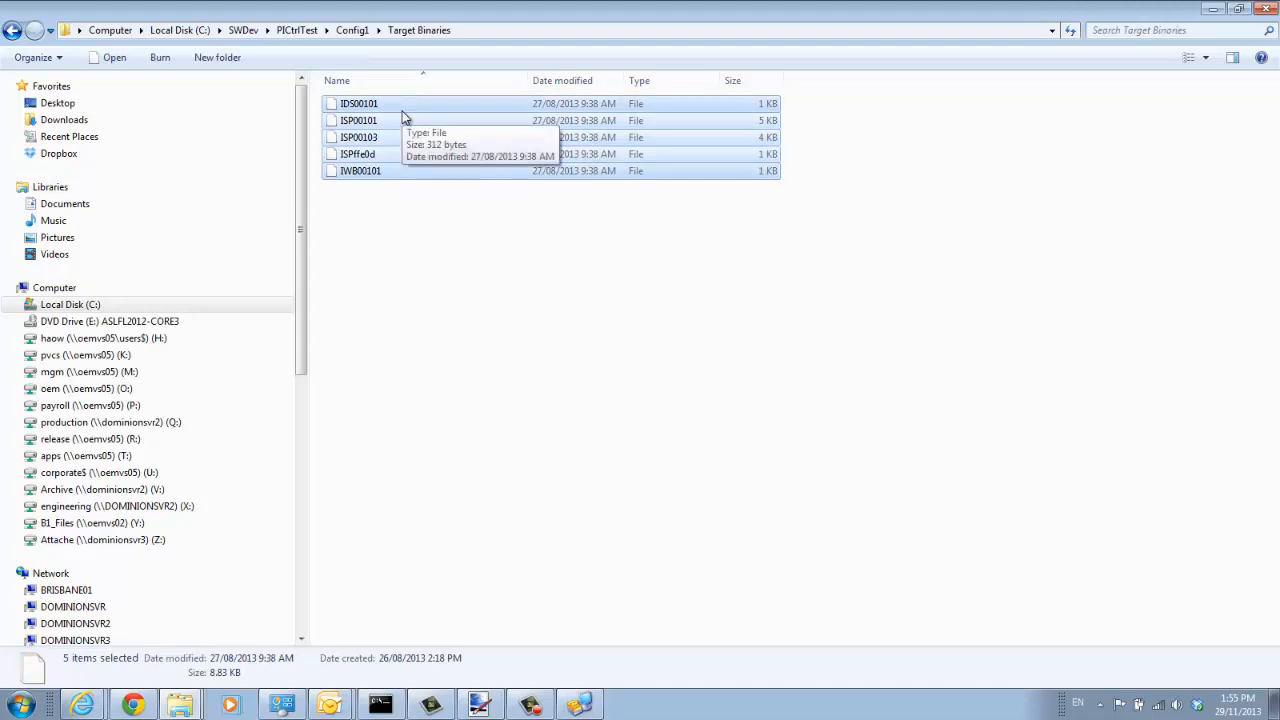
pyautogui.moveTo(380, 178)
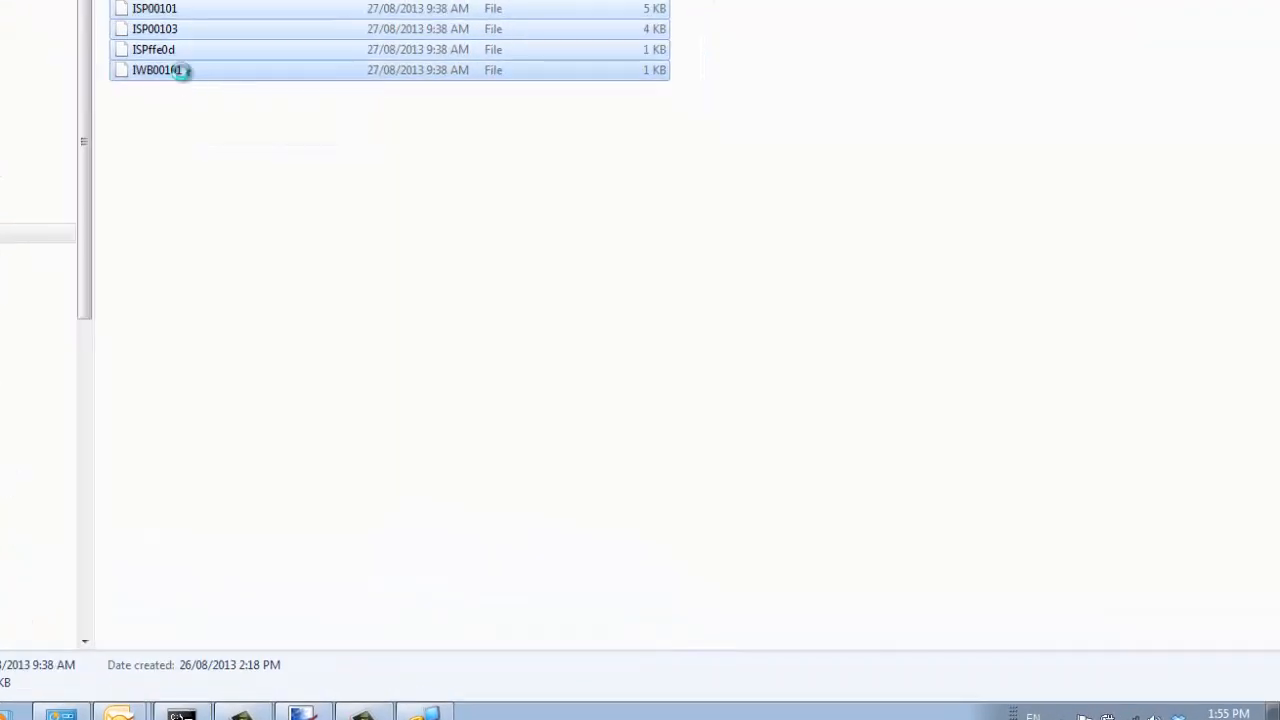
# Send the five selected binaries to 7-Zip's Add to archive command
pyautogui.rightClick(156, 68)
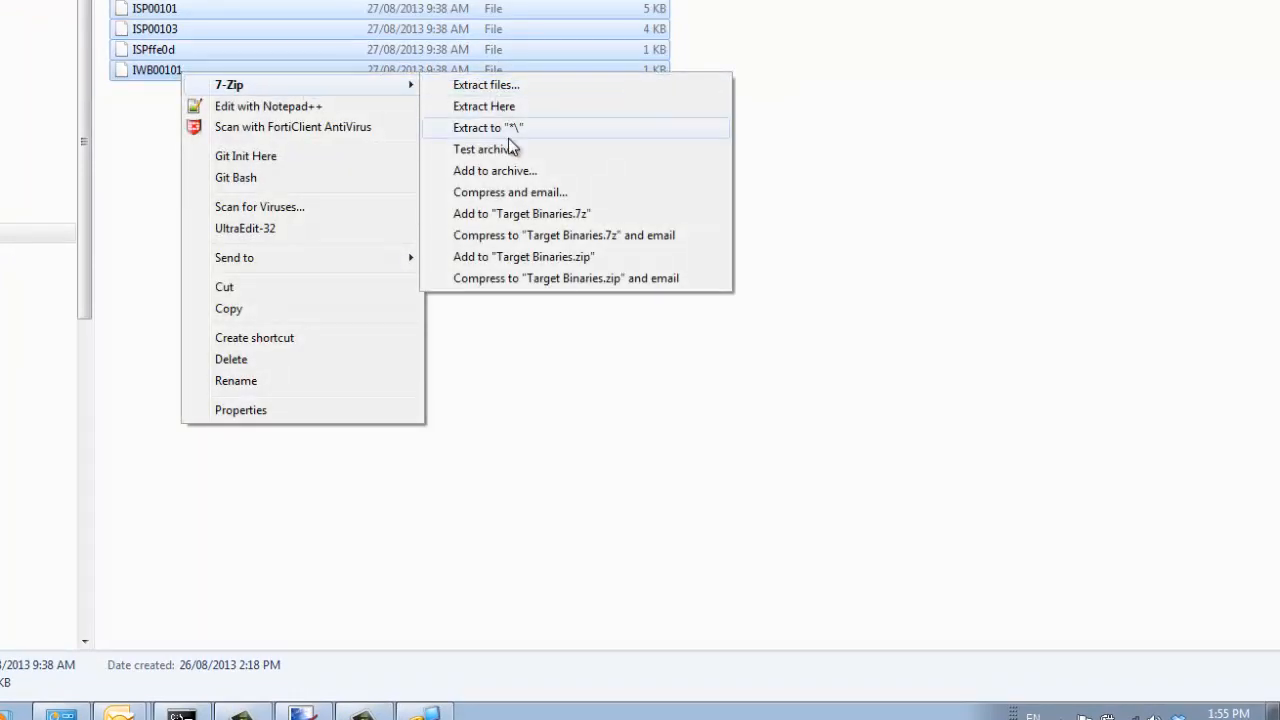
pyautogui.moveTo(508, 170)
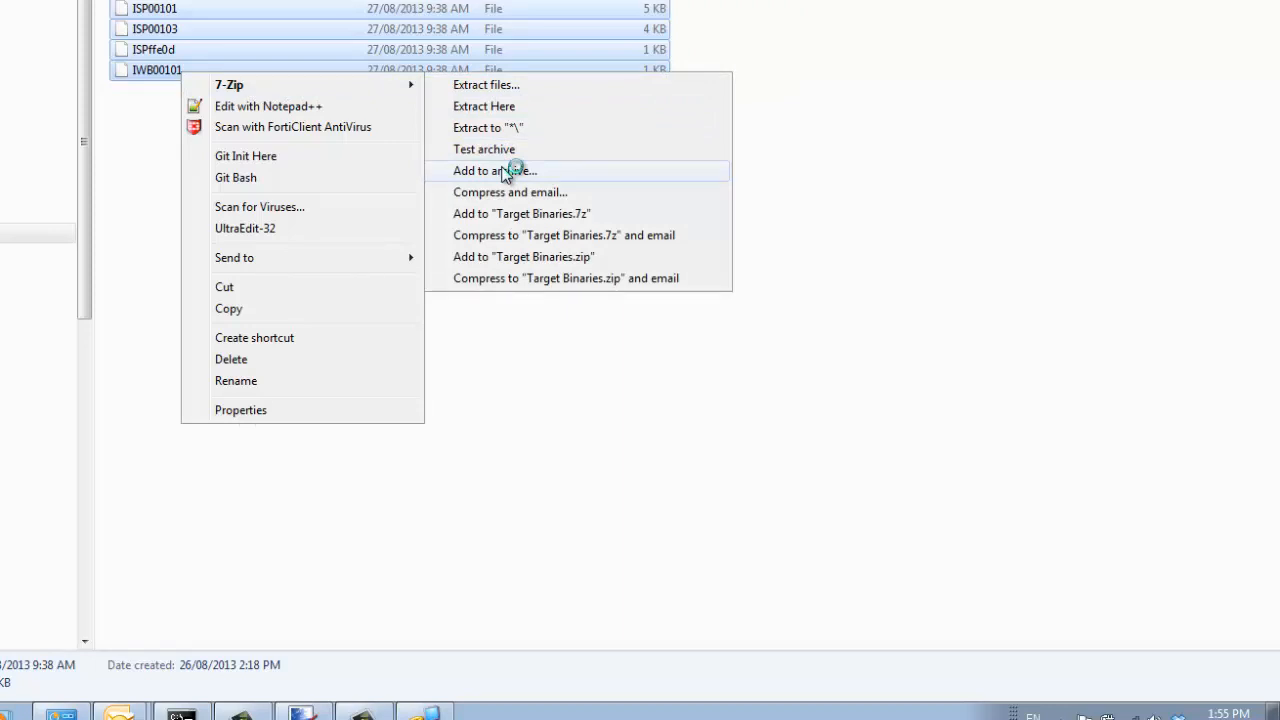
pyautogui.moveTo(516, 176)
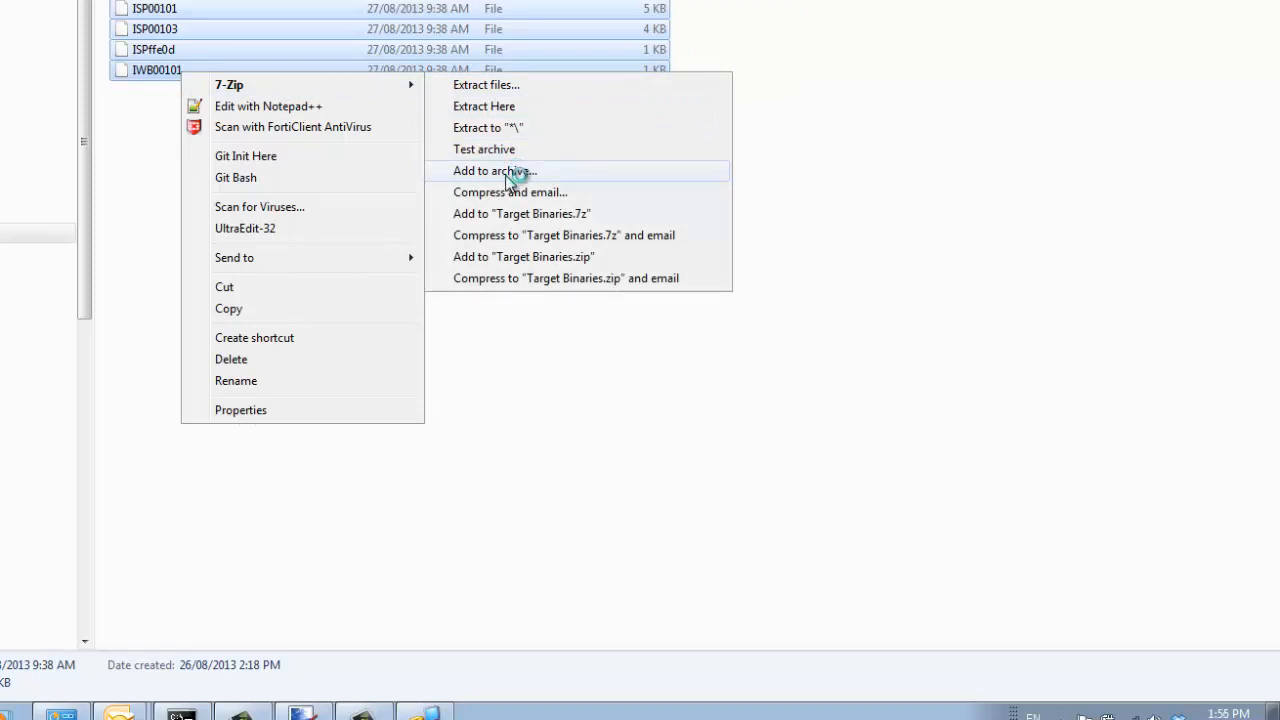
pyautogui.click(494, 170)
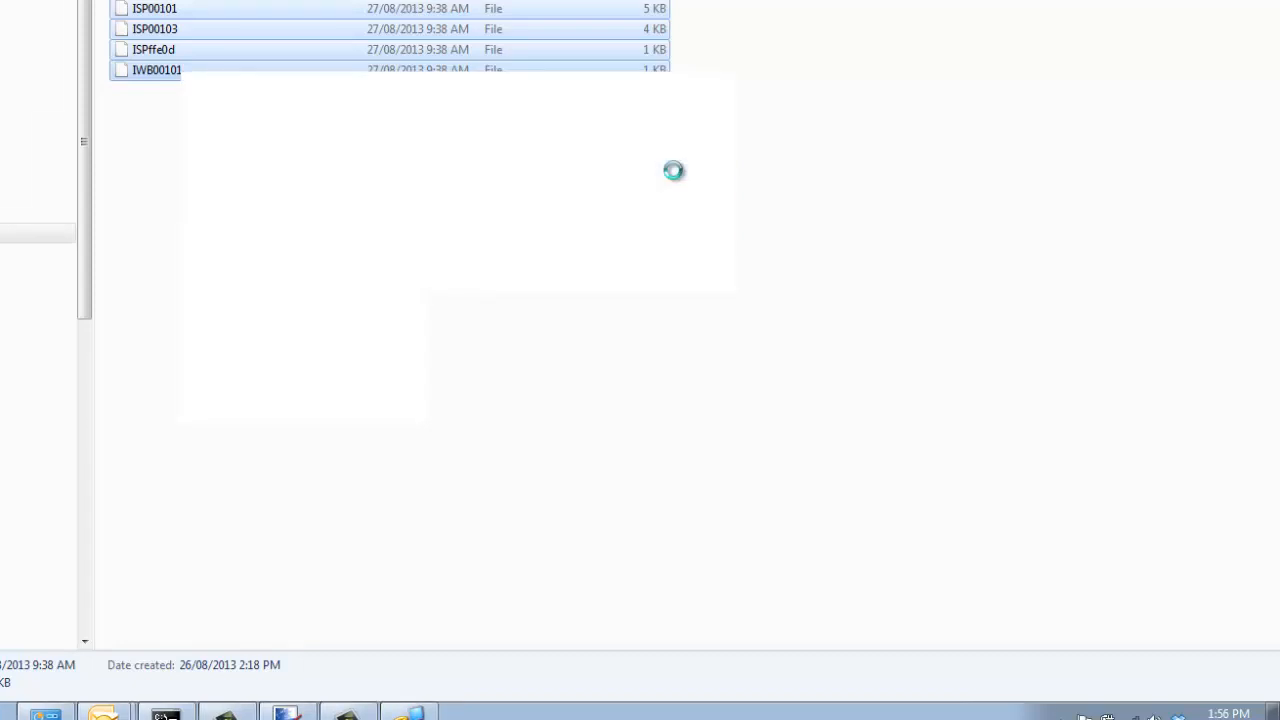
pyautogui.moveTo(240, 224)
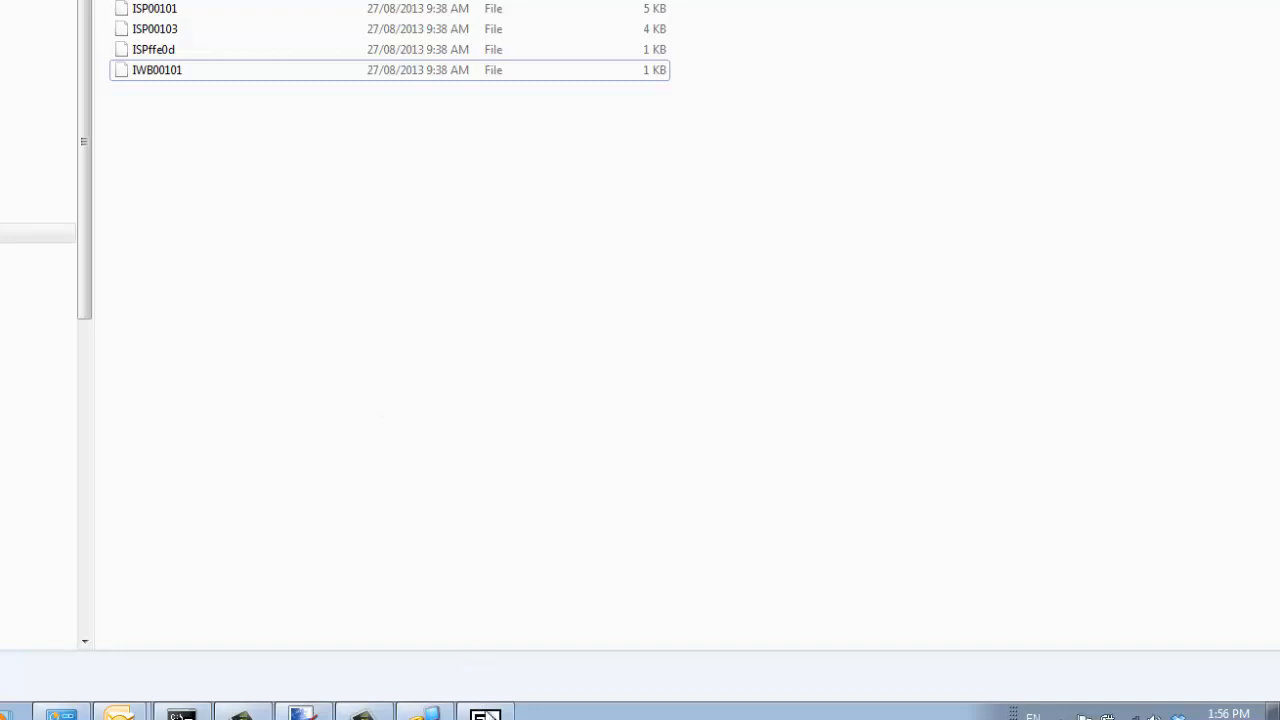
# Name the archive prog1.zip in zip format and keep it unencrypted
pyautogui.click(152, 68)
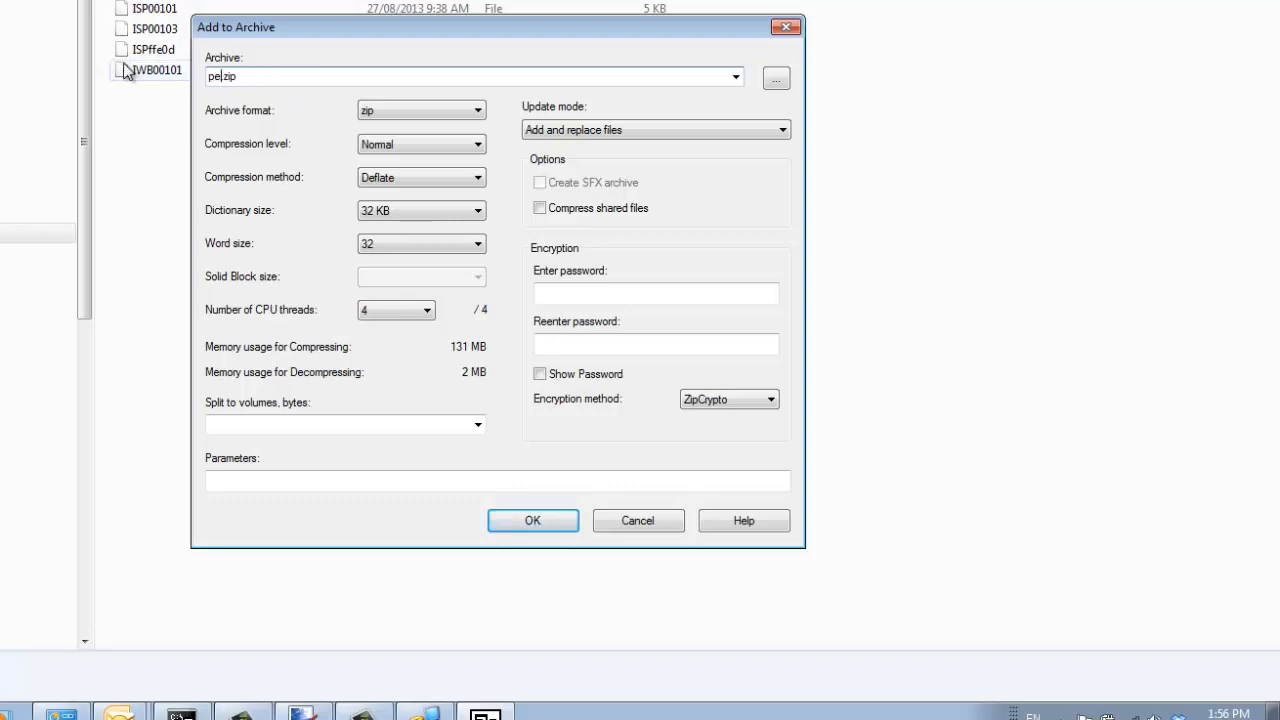
pyautogui.write('prog1.zip')
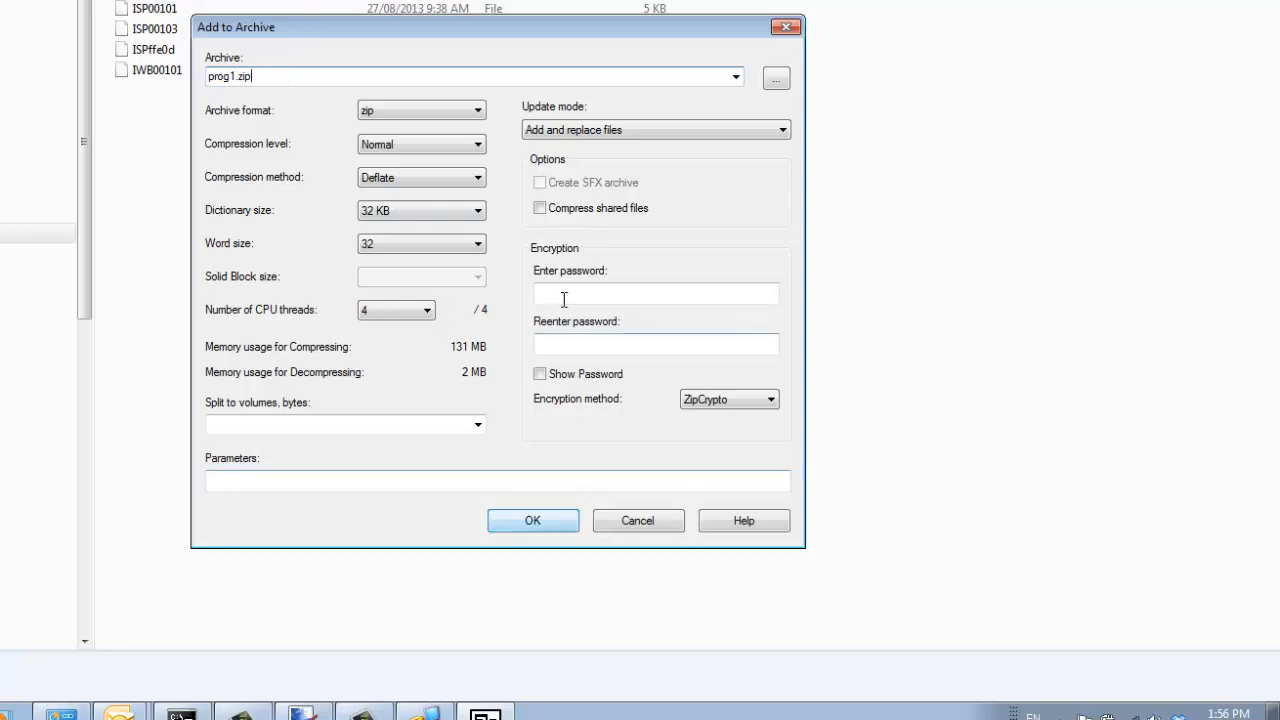
pyautogui.moveTo(612, 286)
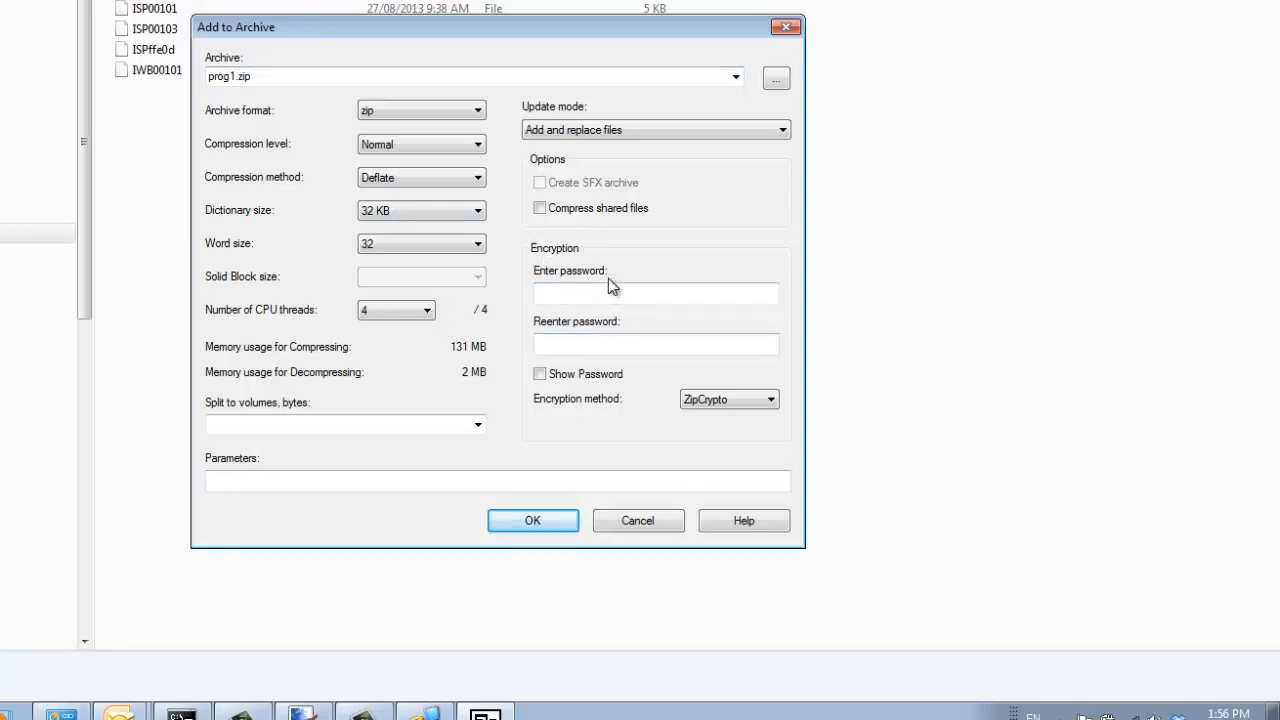
pyautogui.click(656, 292)
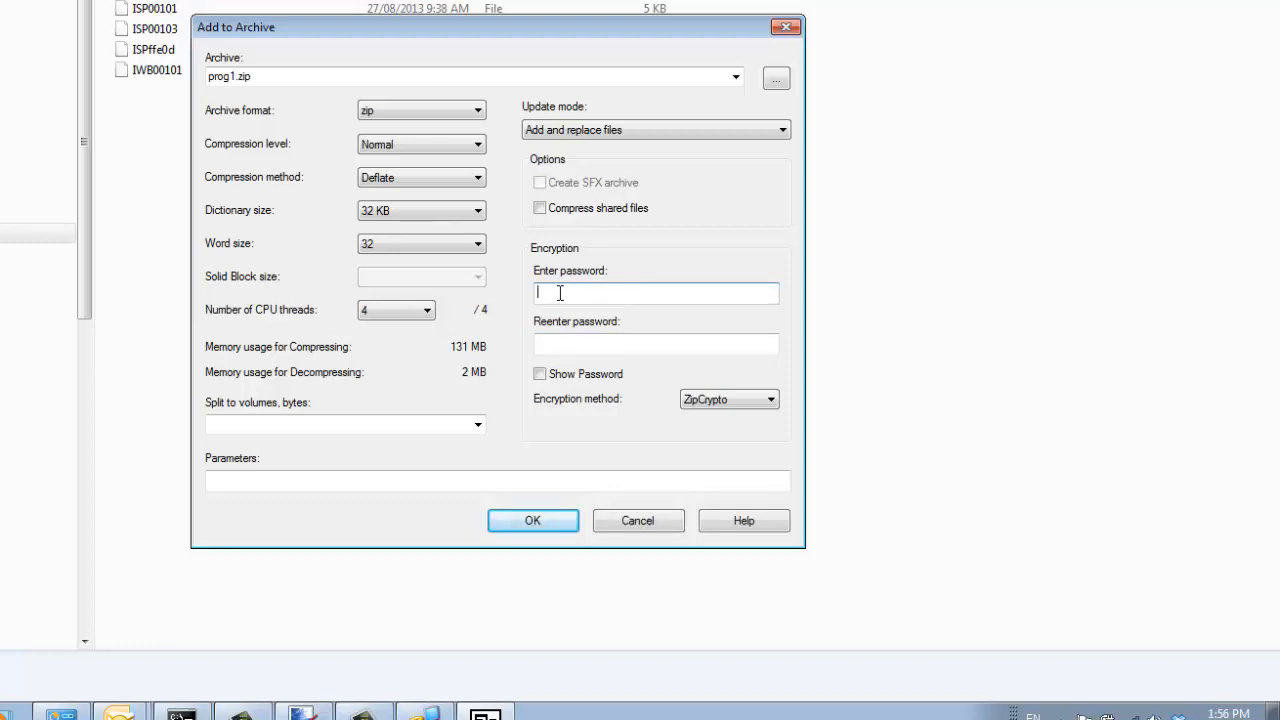
pyautogui.moveTo(584, 210)
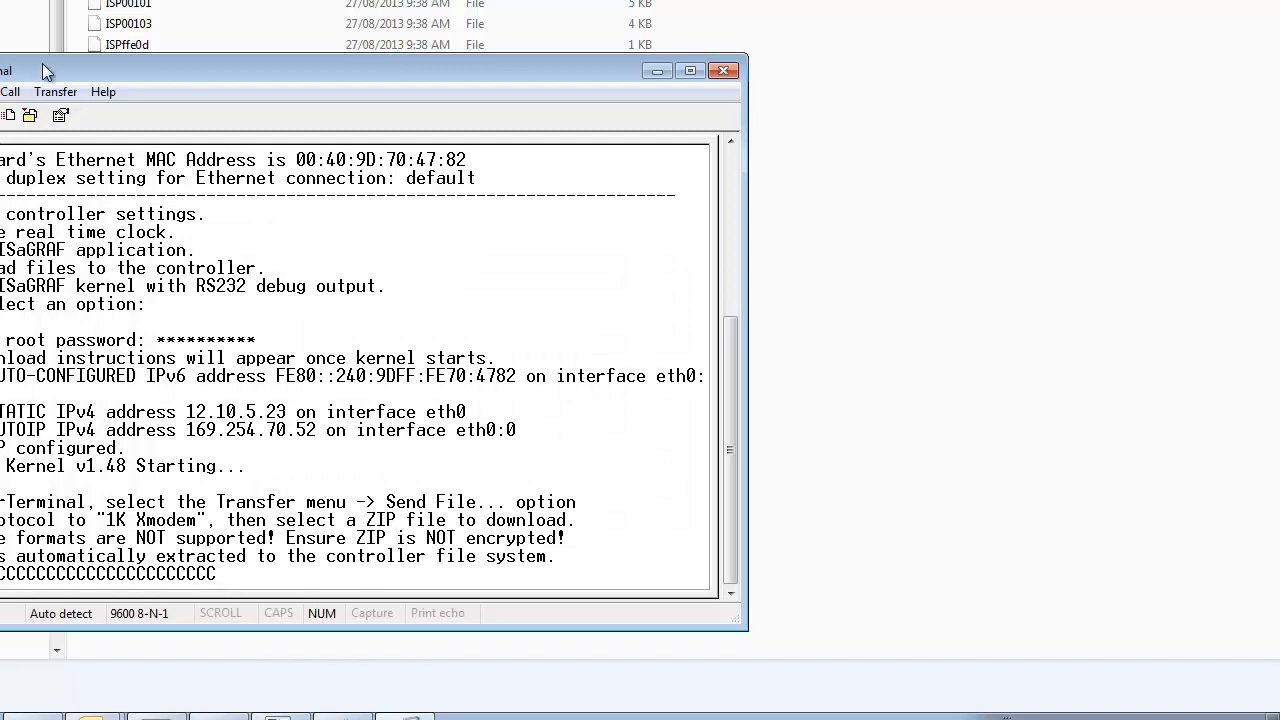
# Send prog1.zip from Target Binaries to the controller using the 1K Xmodem protocol
pyautogui.click(56, 92)
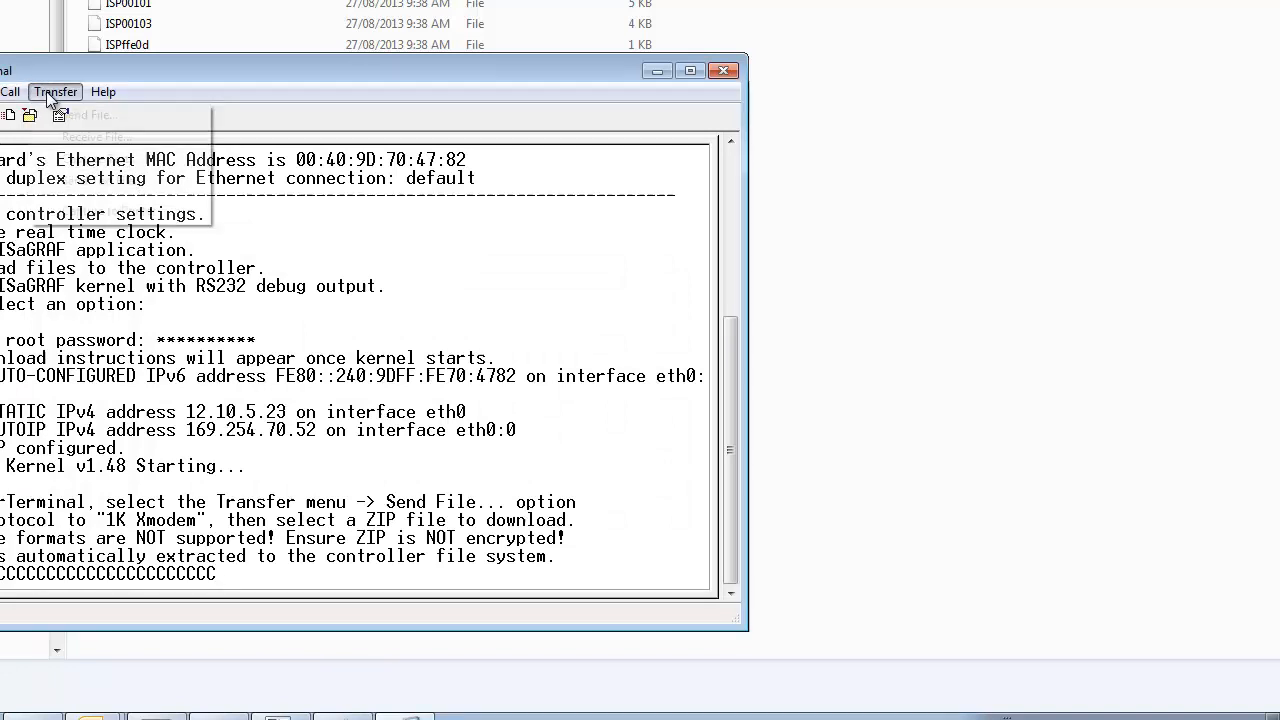
pyautogui.click(90, 114)
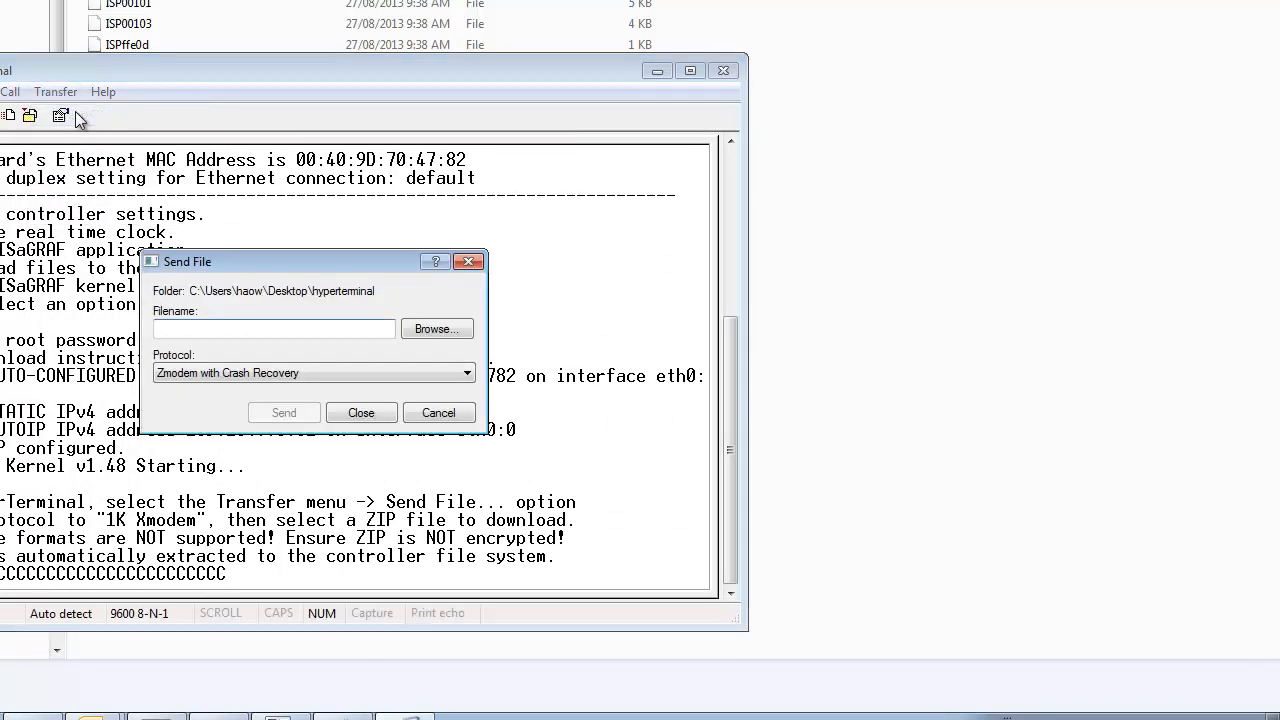
pyautogui.click(436, 328)
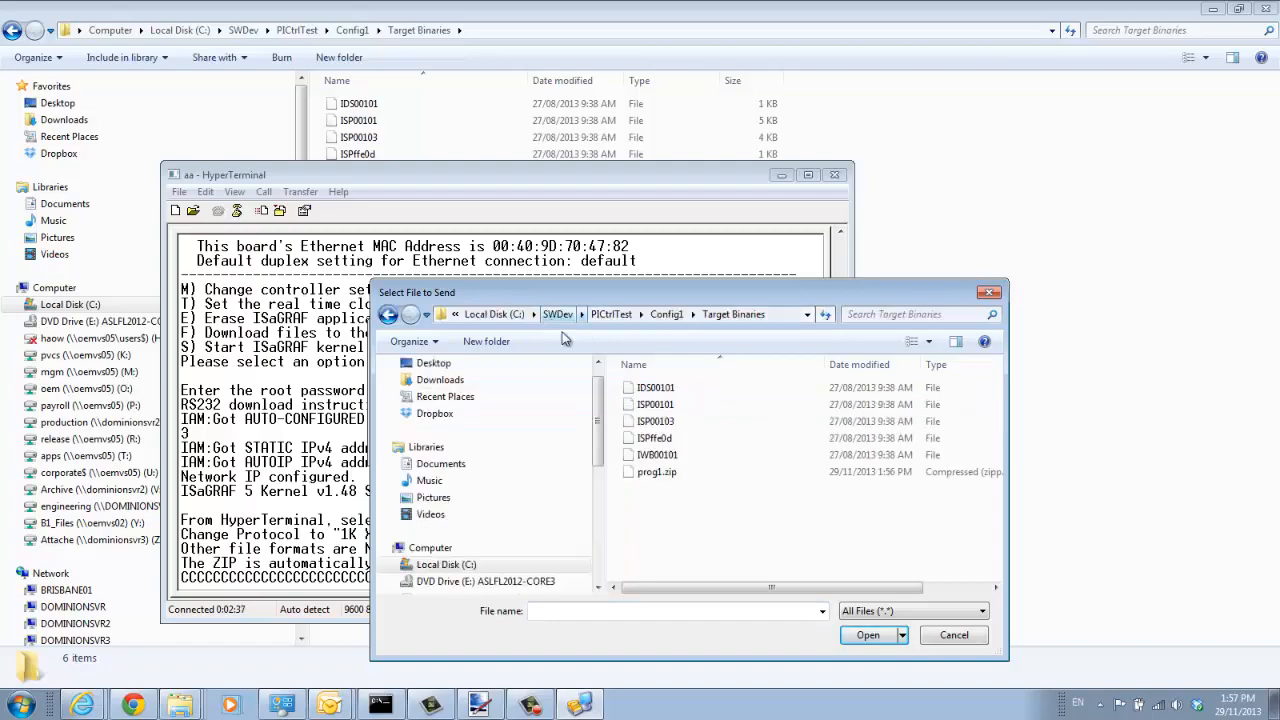
pyautogui.click(656, 472)
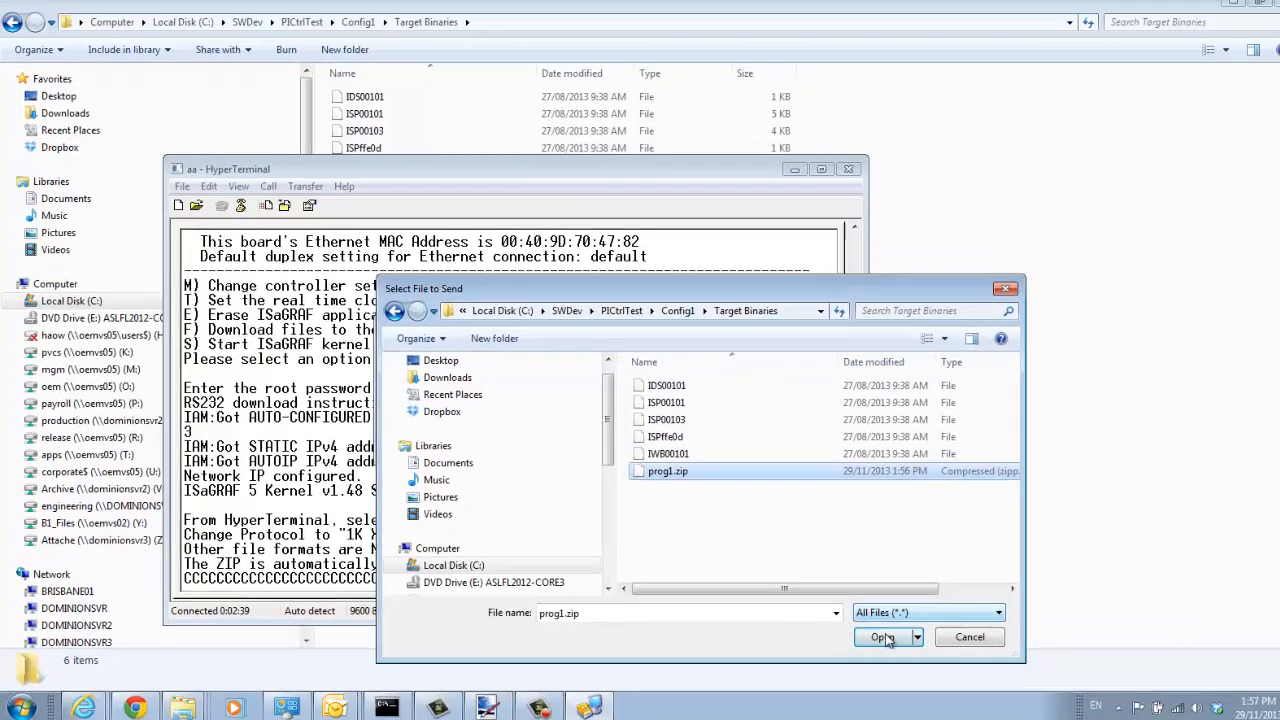
pyautogui.click(882, 636)
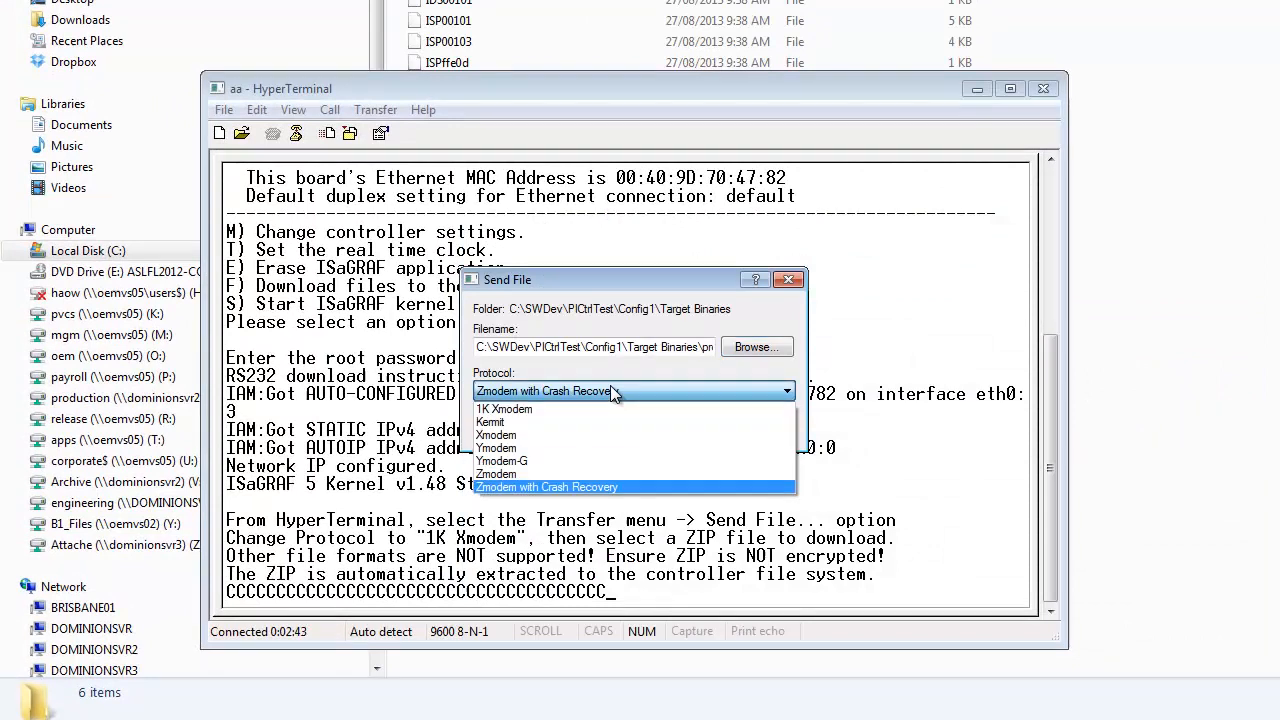
pyautogui.click(504, 408)
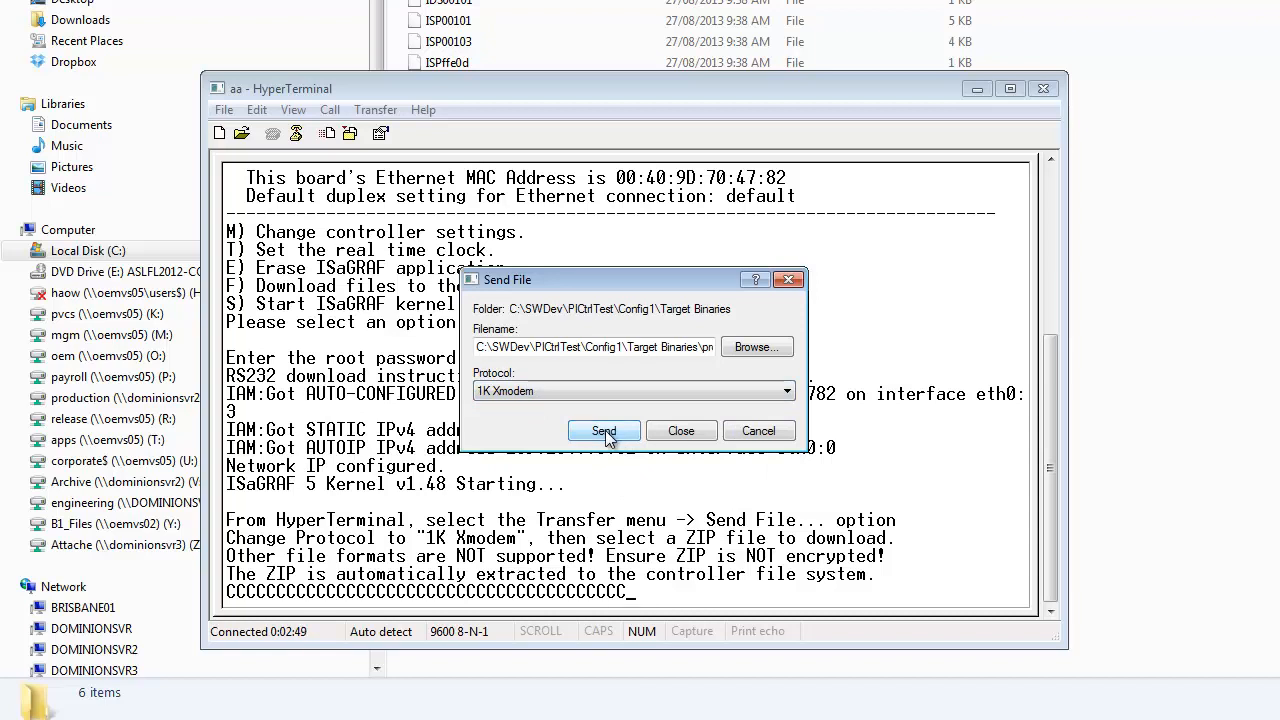
pyautogui.click(604, 432)
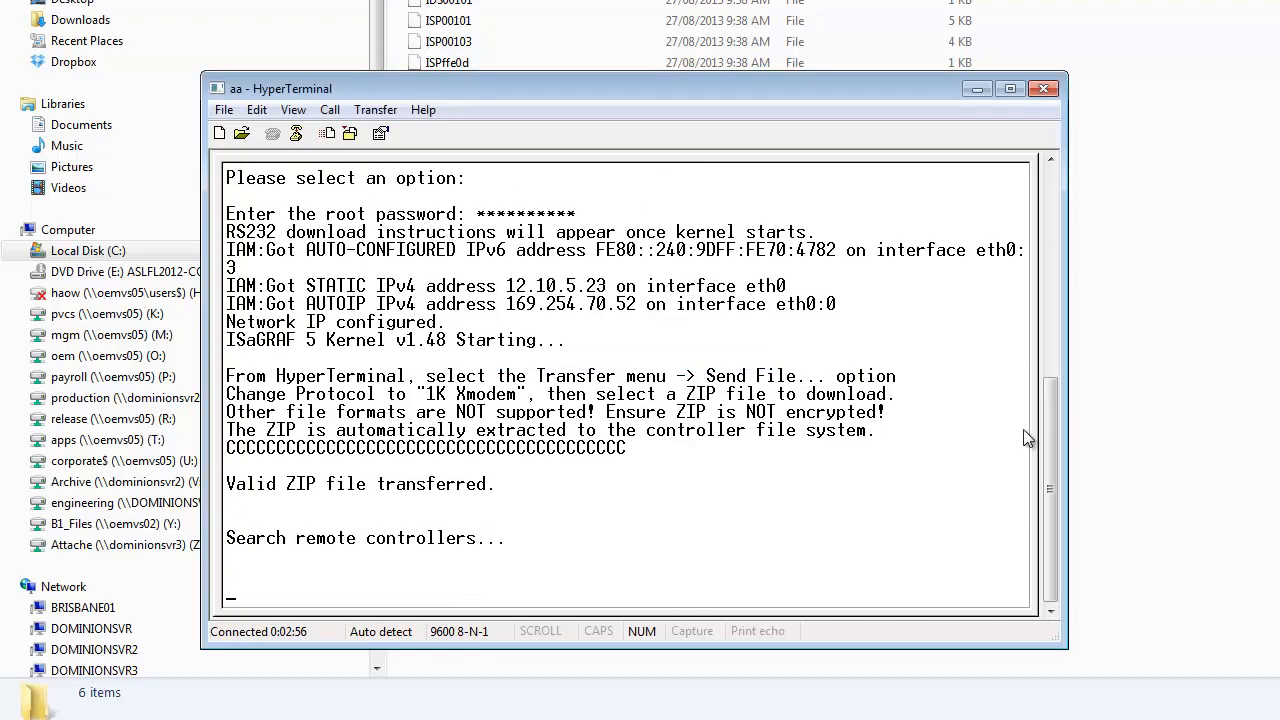
pyautogui.moveTo(624, 518)
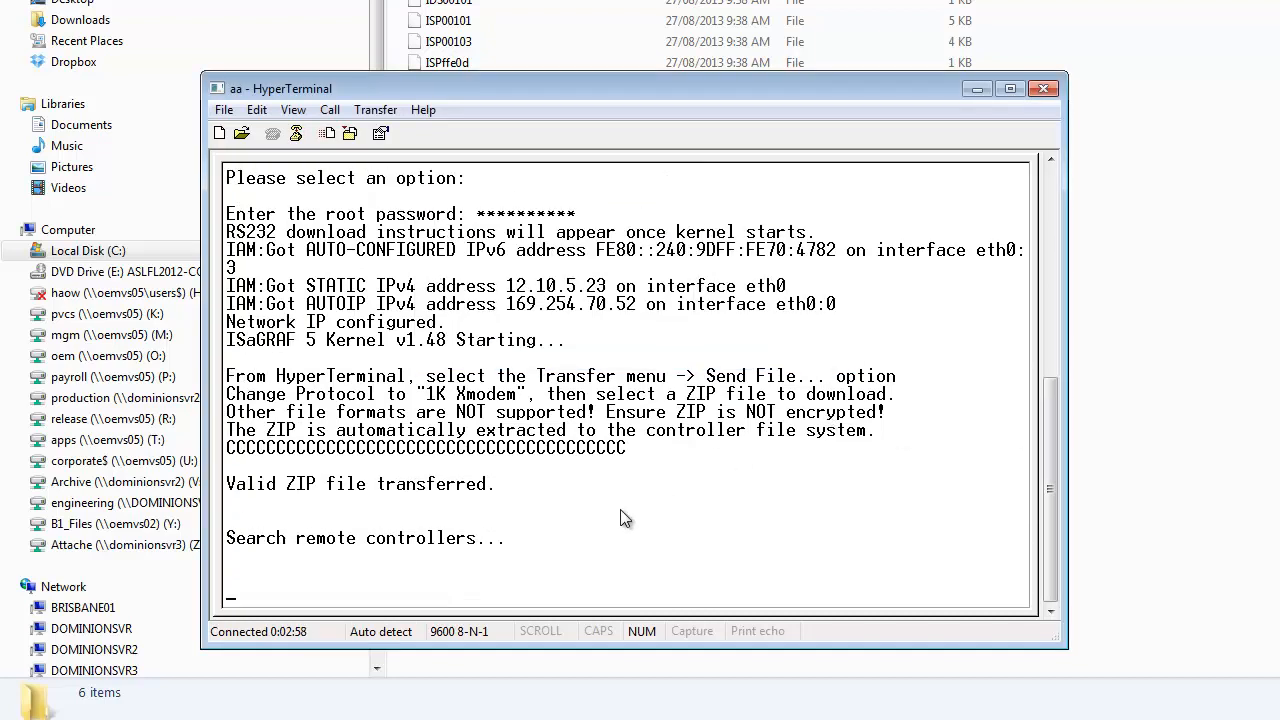
pyautogui.moveTo(484, 580)
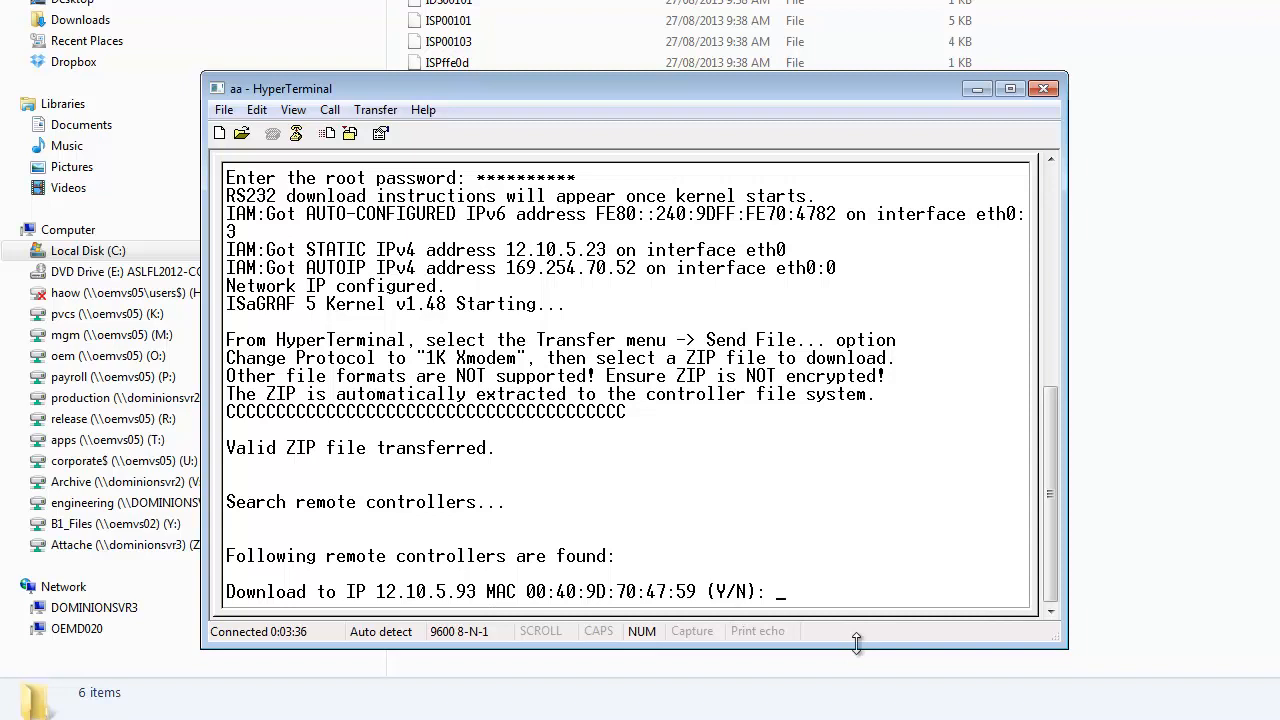
# Answer Yes to download the binaries to controller 12.10.5.93
pyautogui.write('Yes')
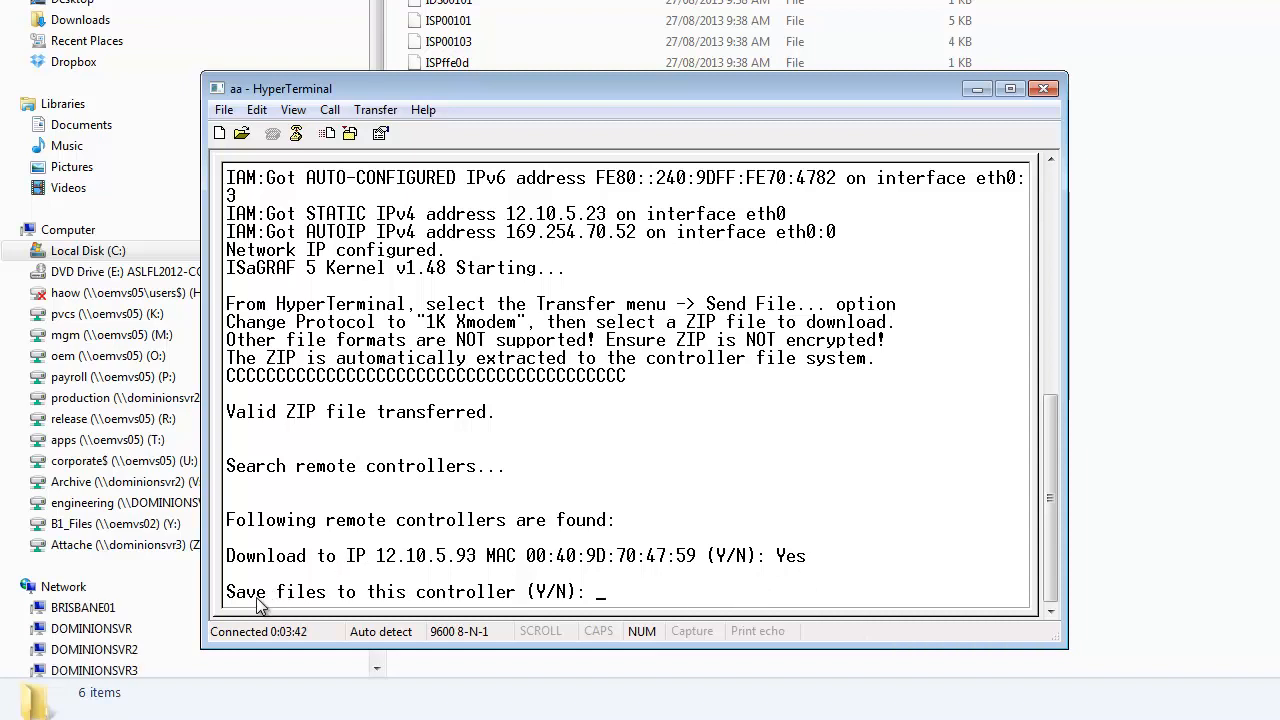
pyautogui.moveTo(250, 612)
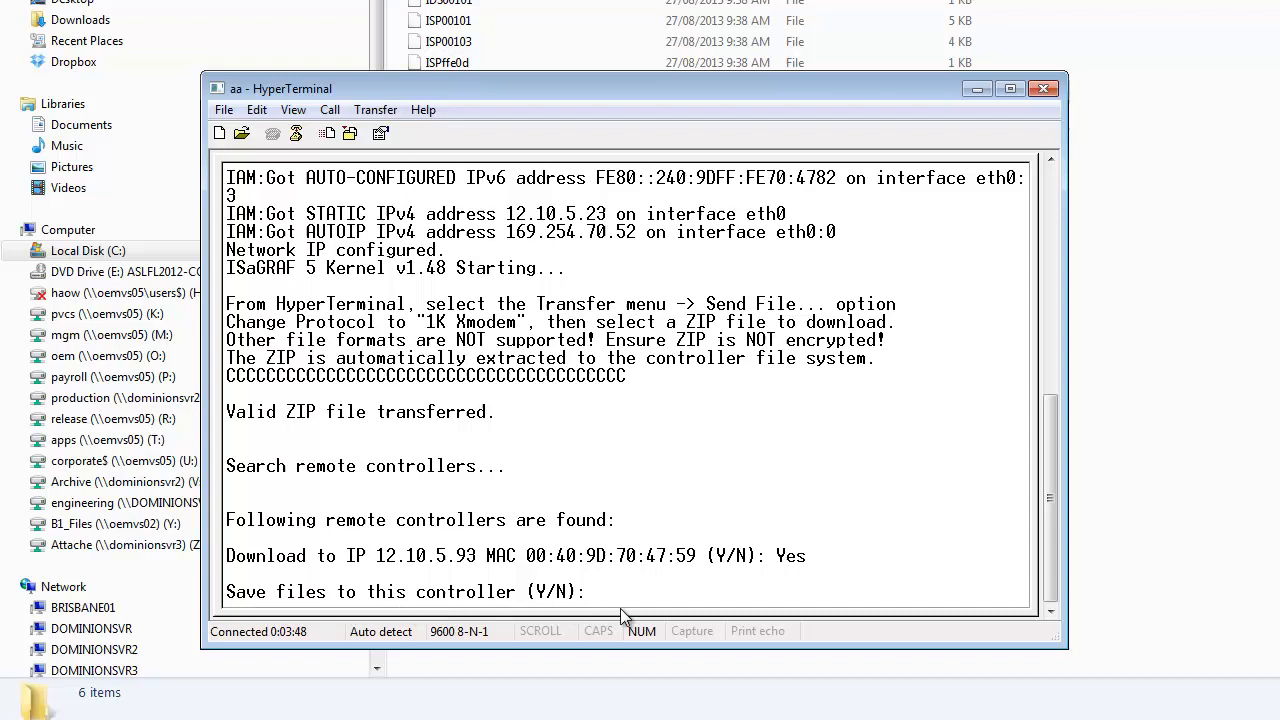
pyautogui.moveTo(660, 616)
pyautogui.write('Yes')
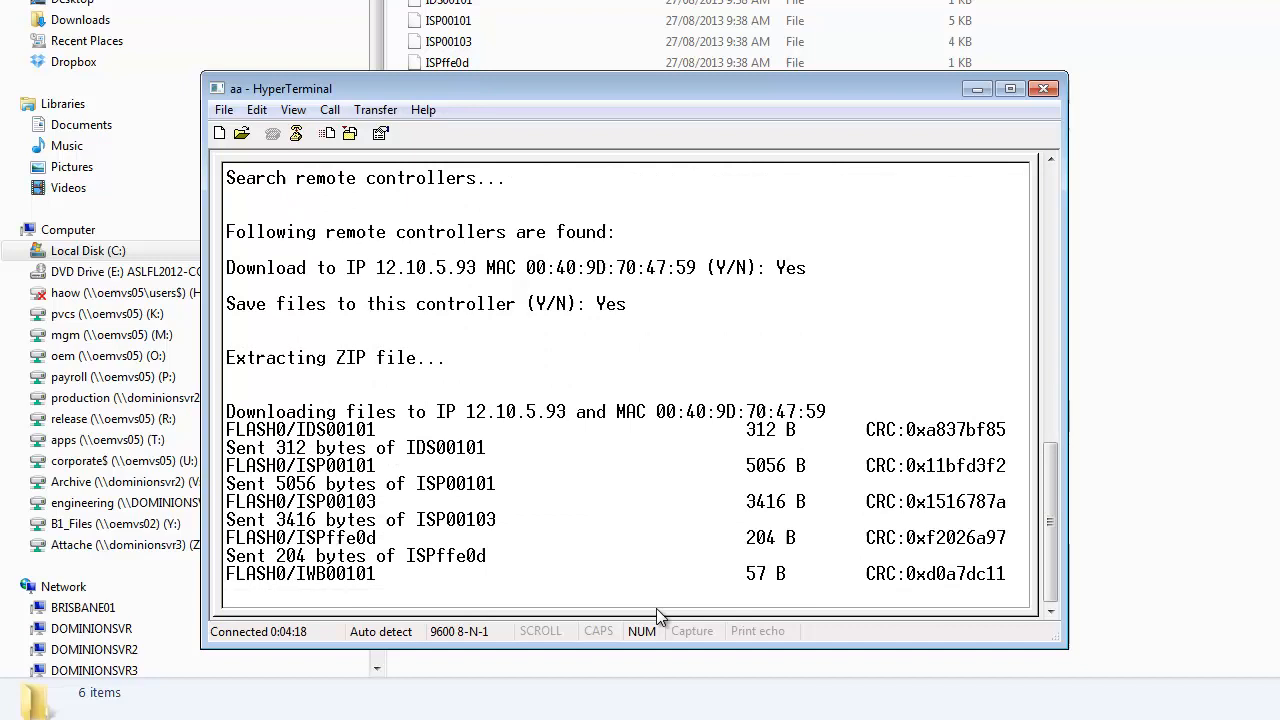
# Scroll the HyperTerminal session to follow the controller reset until 'Flash download session complete'
pyautogui.scroll(-3)
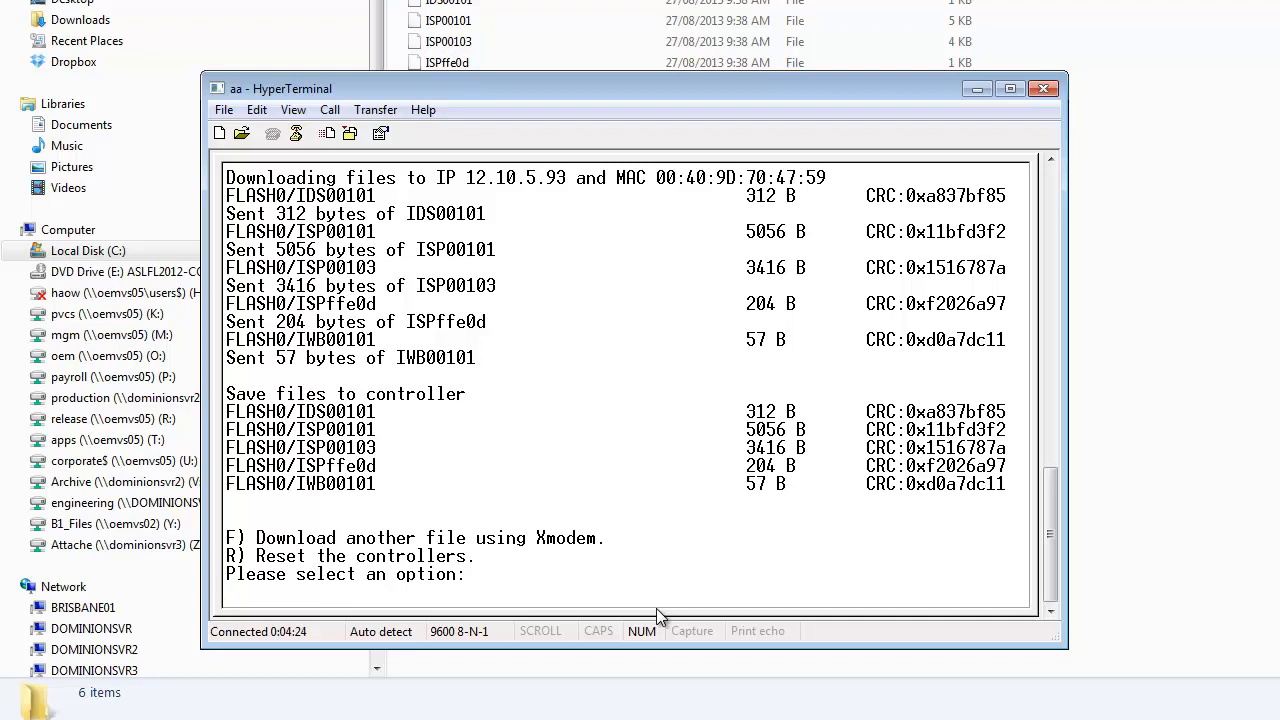
pyautogui.moveTo(624, 432)
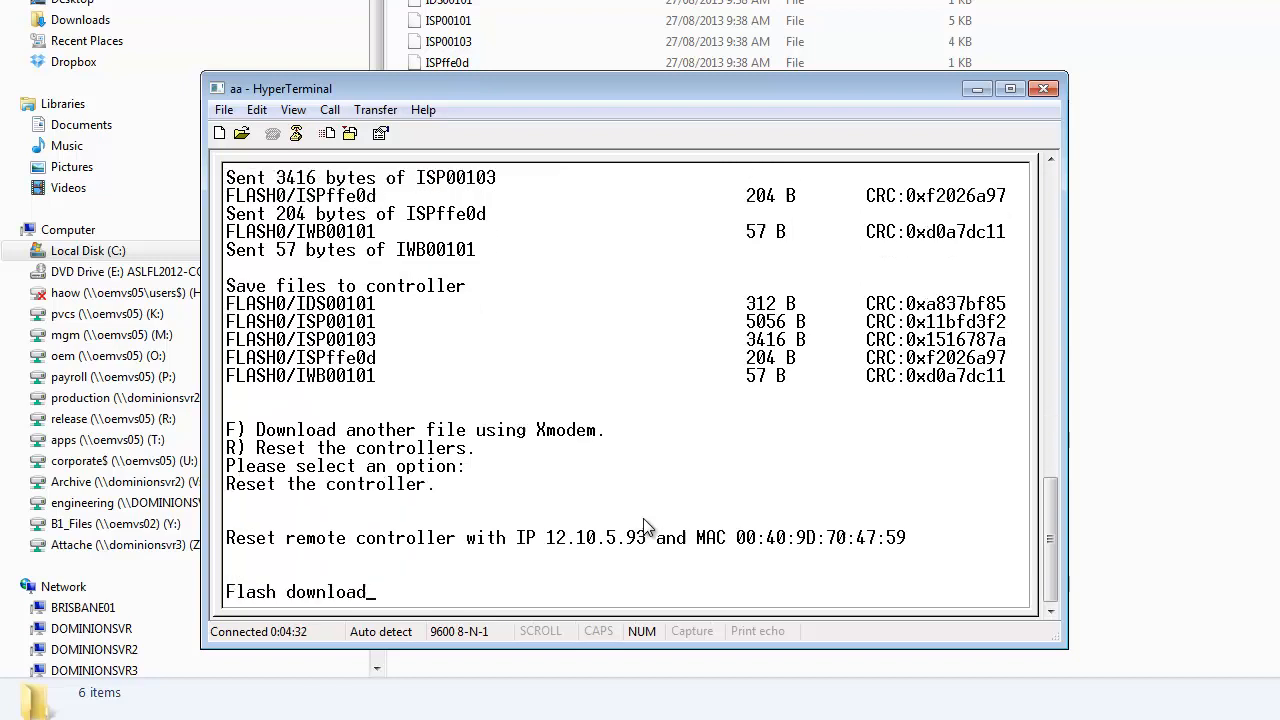
pyautogui.scroll(-3)
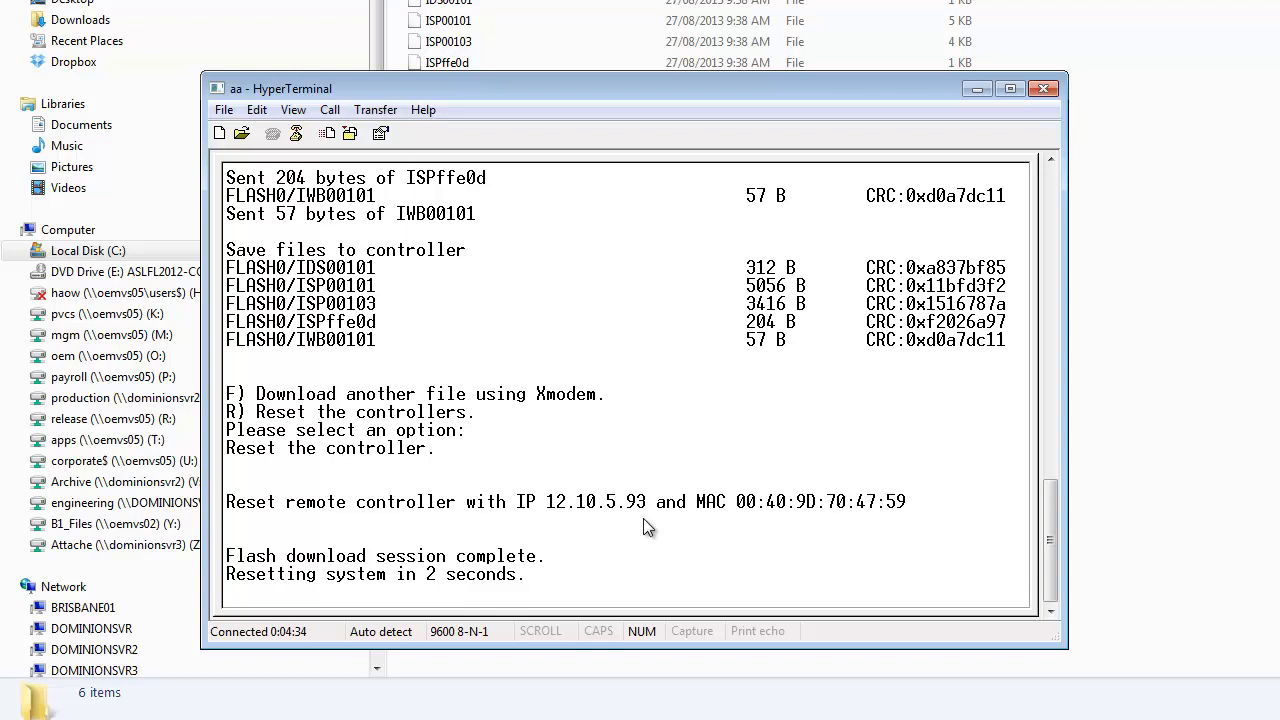